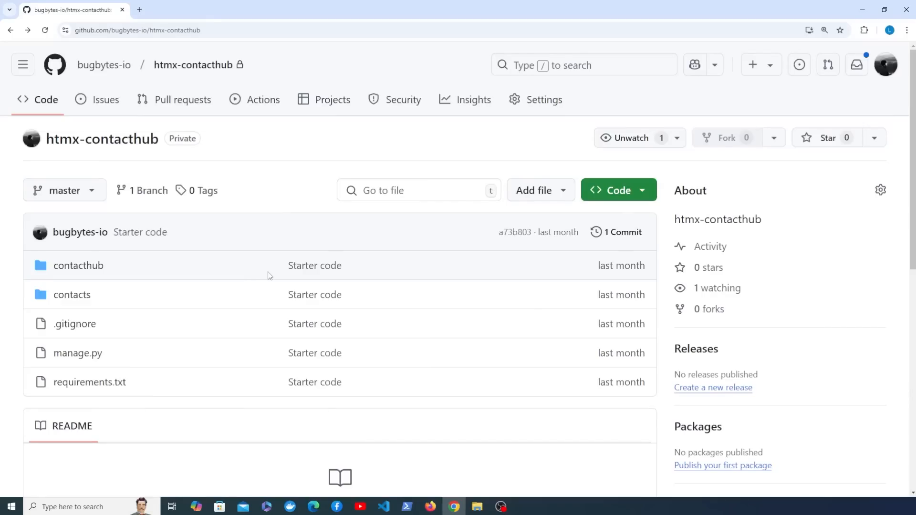
mouse_move(261, 278)
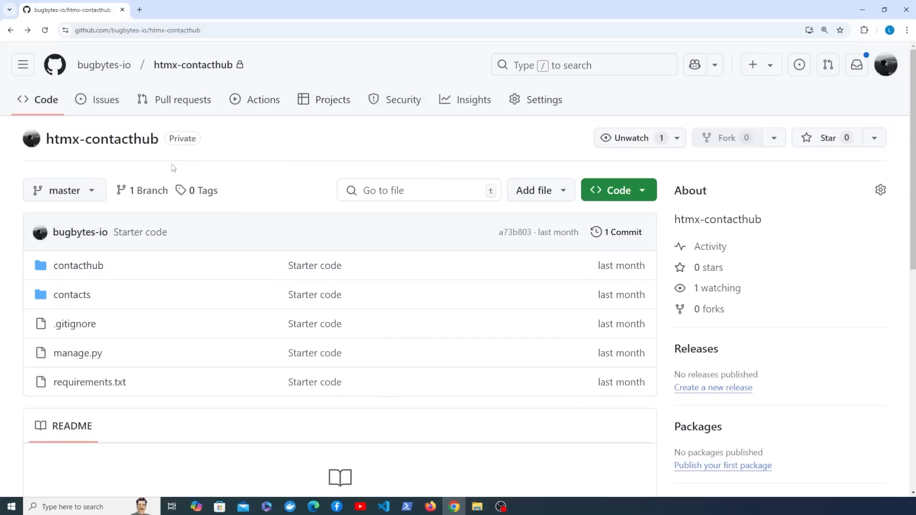
Create the venv-htmx virtual environment in the contacthub workspace with python -m venv.
scroll(down, 3)
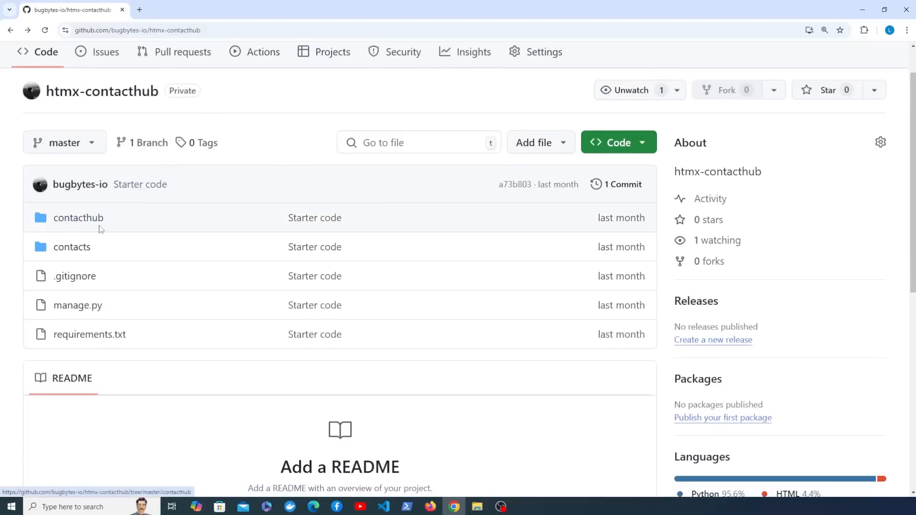
scroll(down, 3)
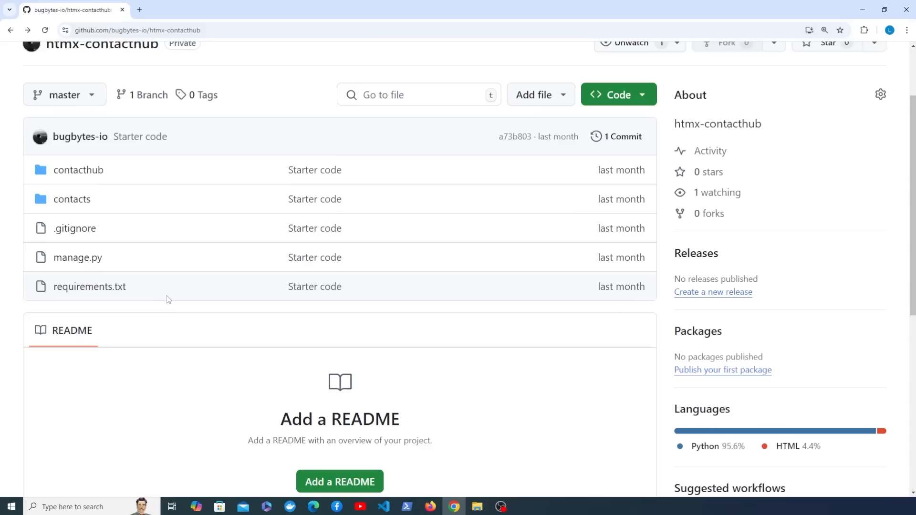
mouse_move(78, 170)
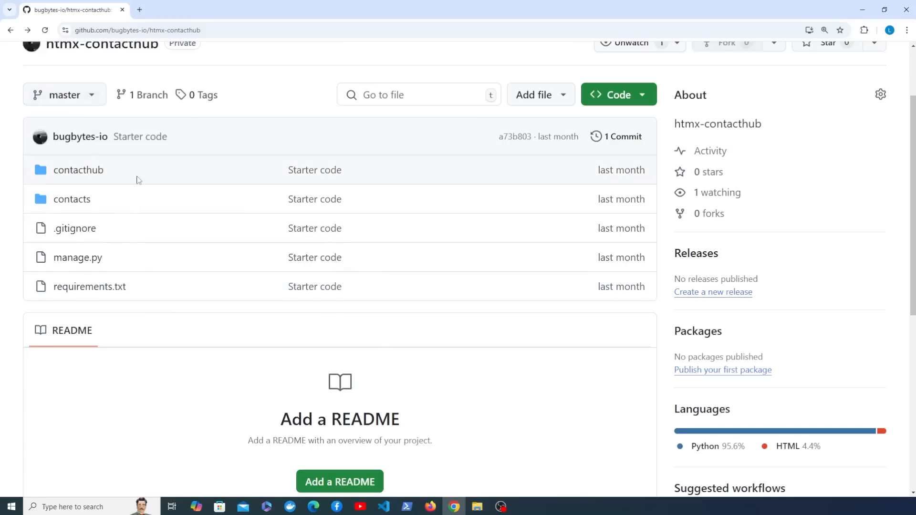
mouse_move(383, 507)
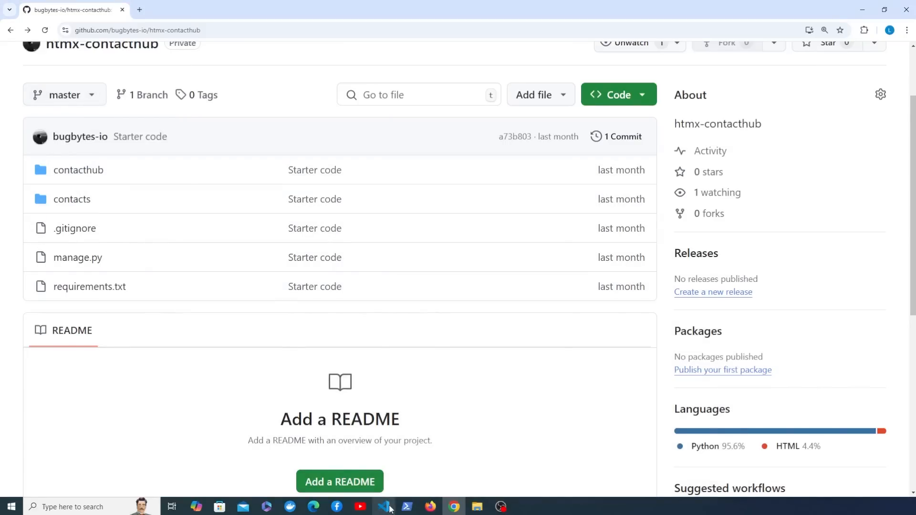
click(383, 507)
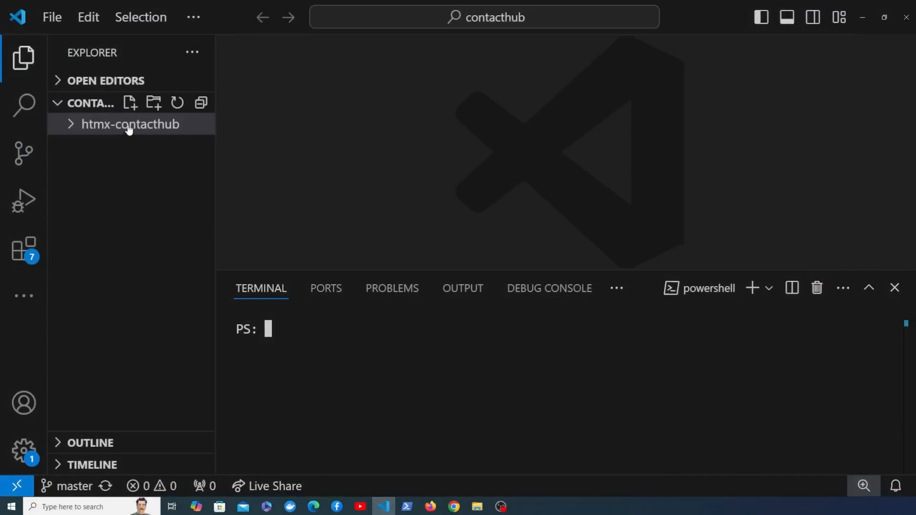
click(130, 124)
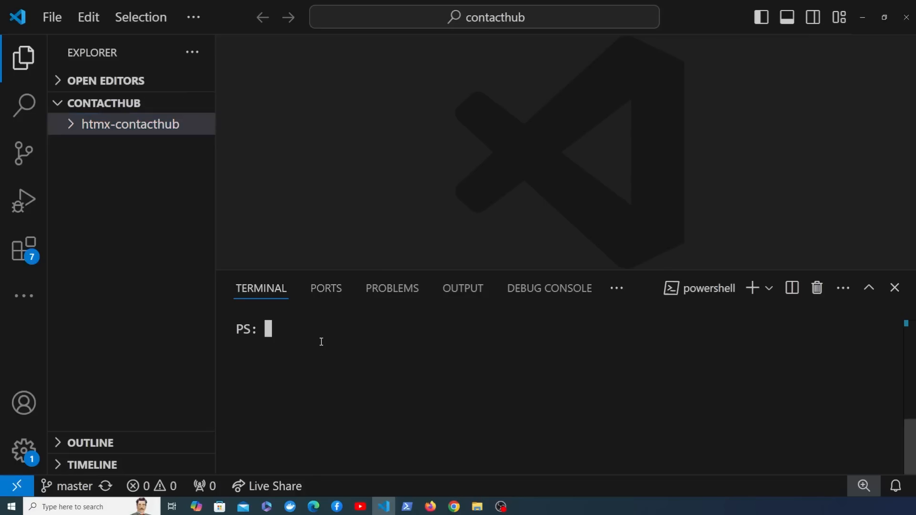
text(python -m)
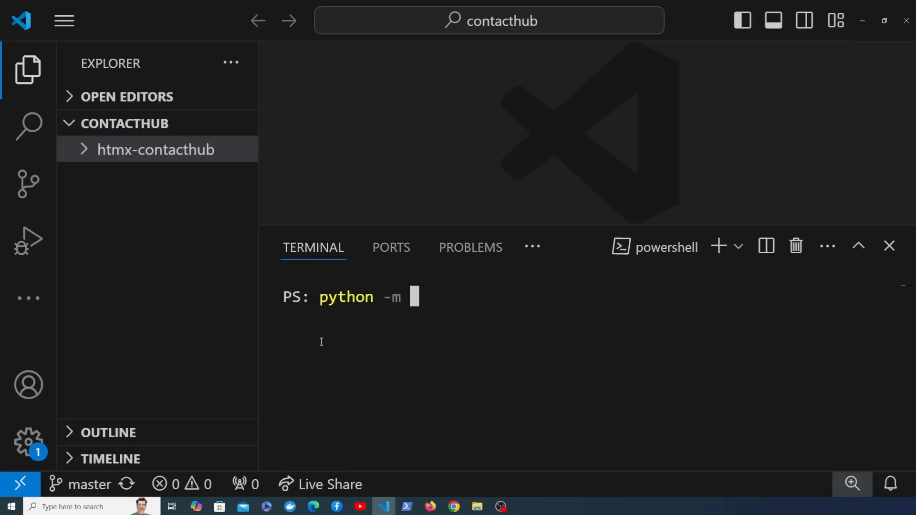
text(venv)
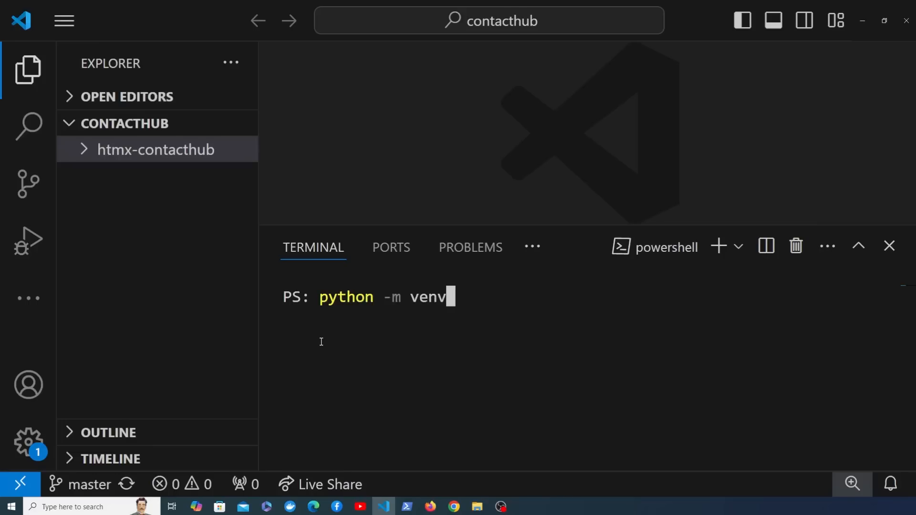
text(" ")
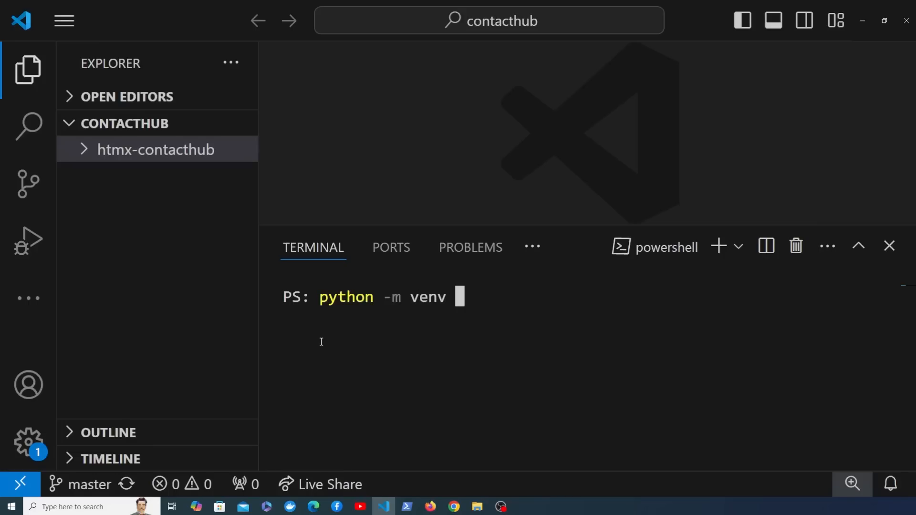
text(./venv-htmx)
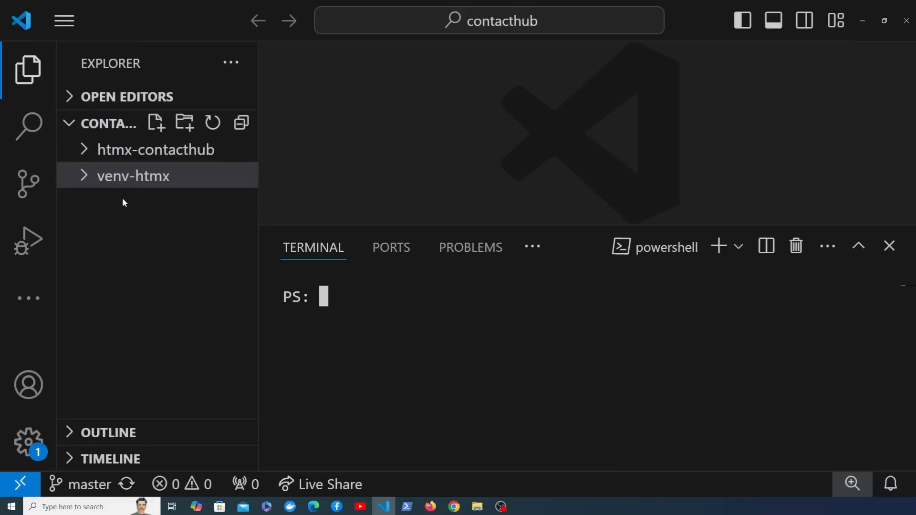
Expand venv-htmx's Scripts folder and run its activate script in the terminal.
click(134, 176)
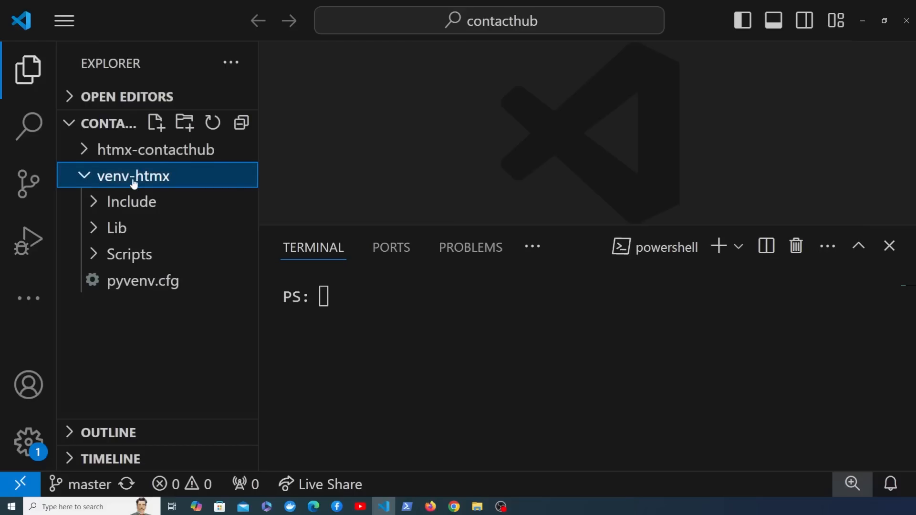
click(133, 176)
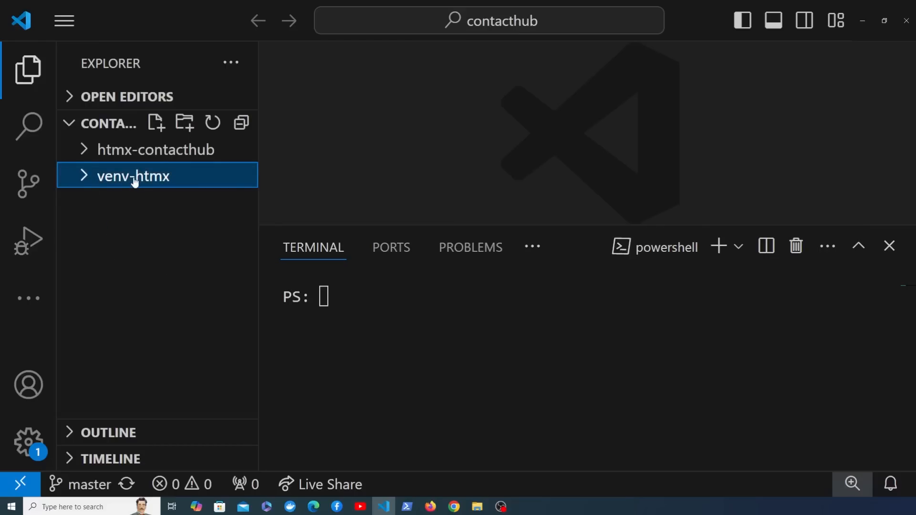
click(133, 176)
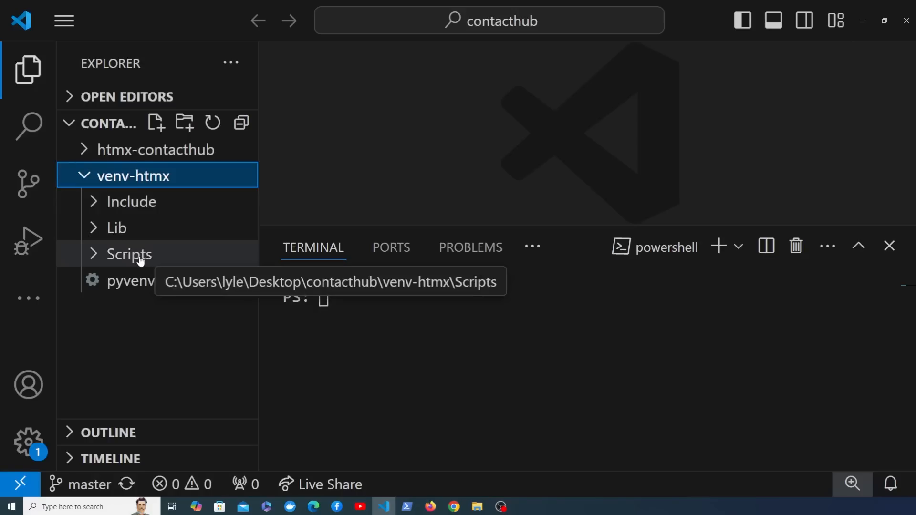
click(130, 253)
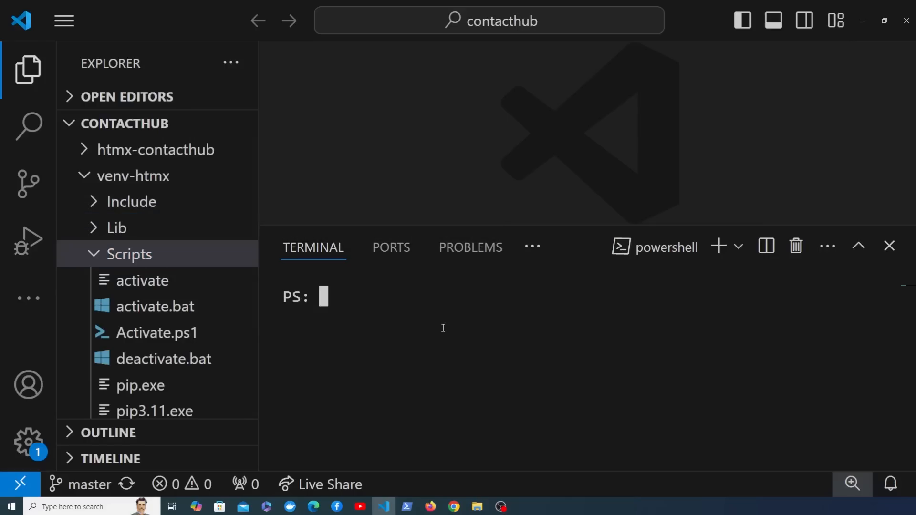
text(./ve)
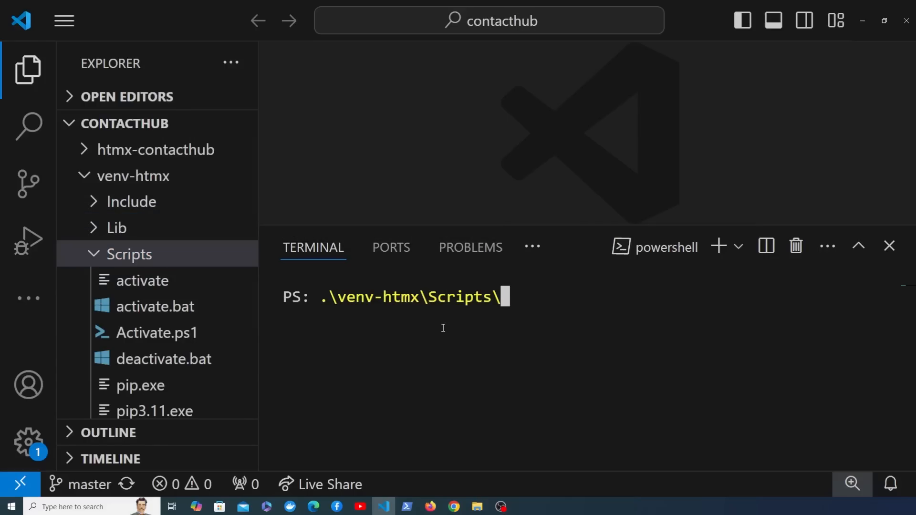
text(ac)
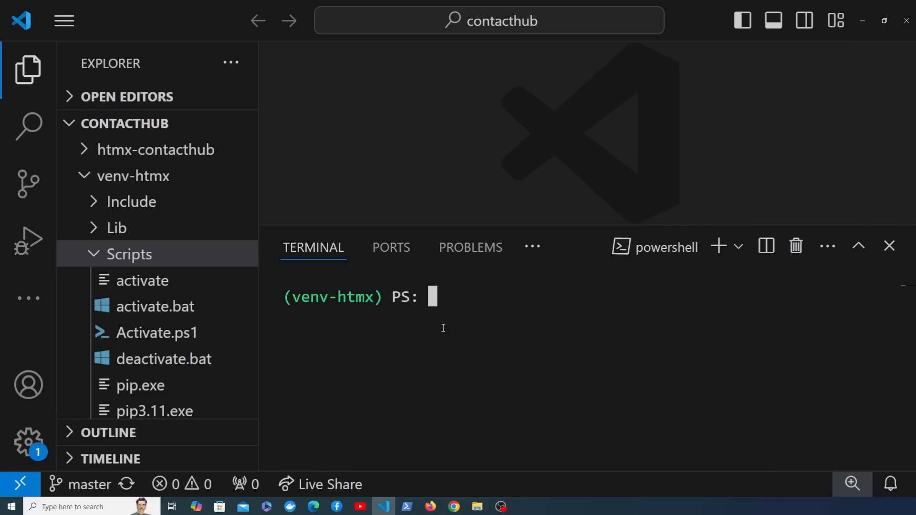
Open htmx-contacthub's requirements.txt, listing Django 5.1.3 and four other pinned packages.
click(133, 175)
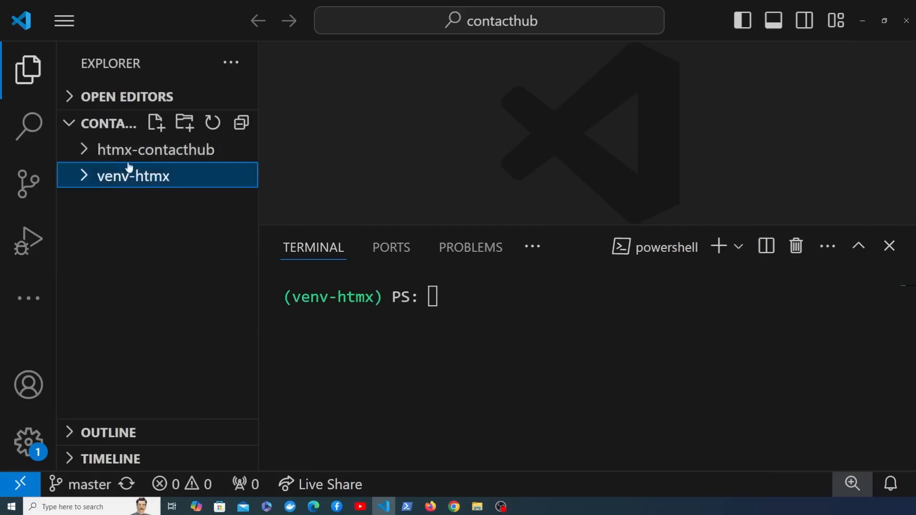
click(156, 149)
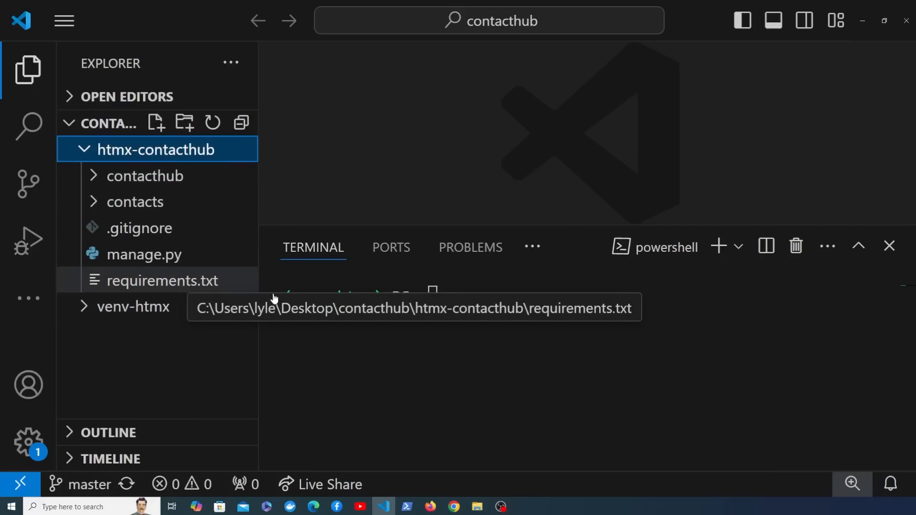
click(163, 281)
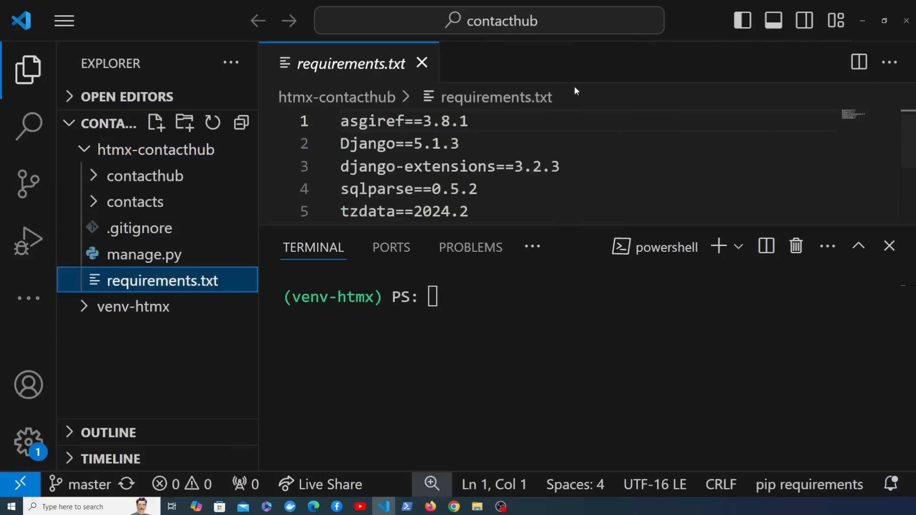
key(Enter)
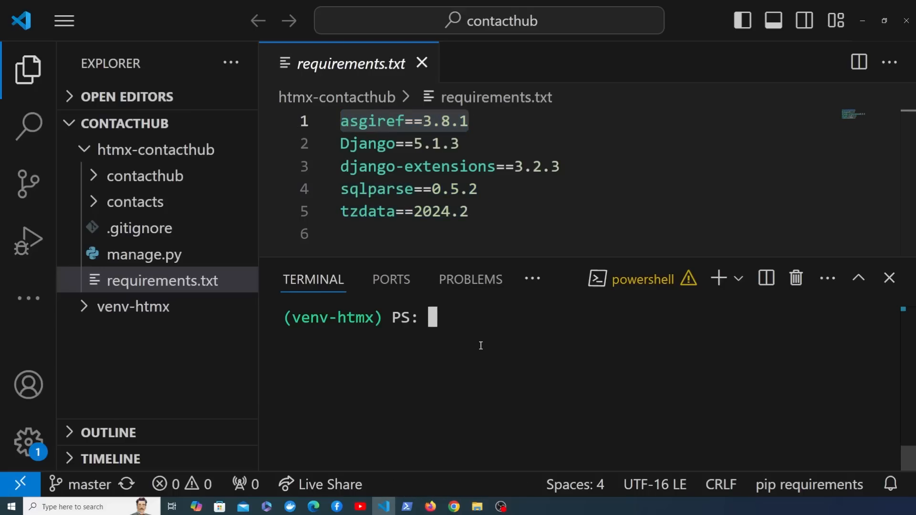
In htmx-contacthub, pip install requirements.txt, run manage.py migrate, then start runserver.
text(cd ht)
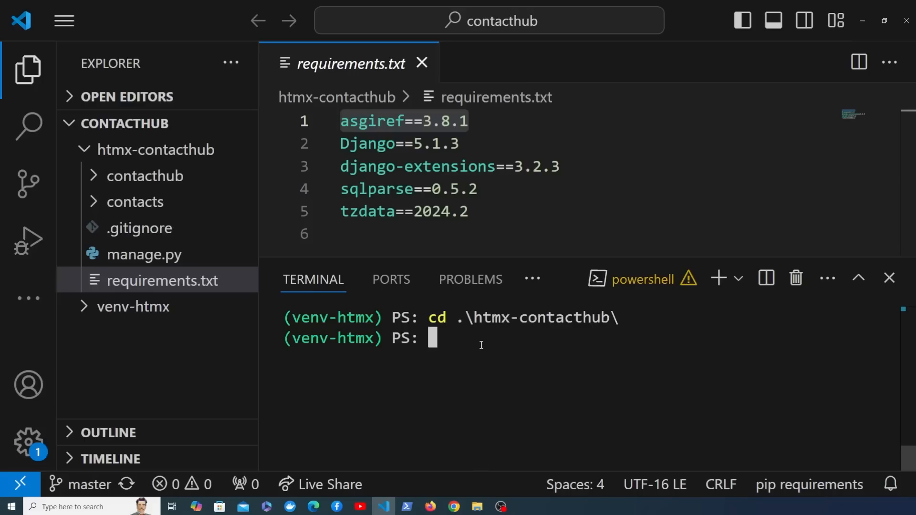
text(pip install)
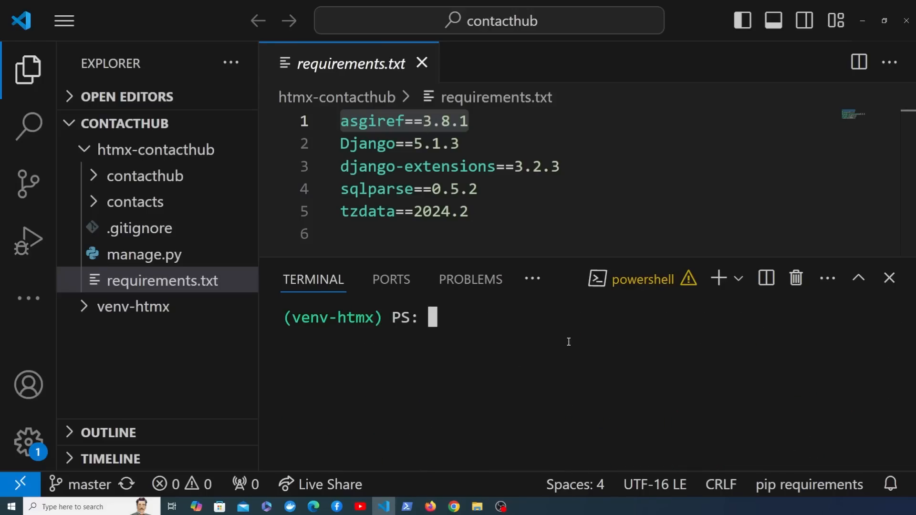
text(python man)
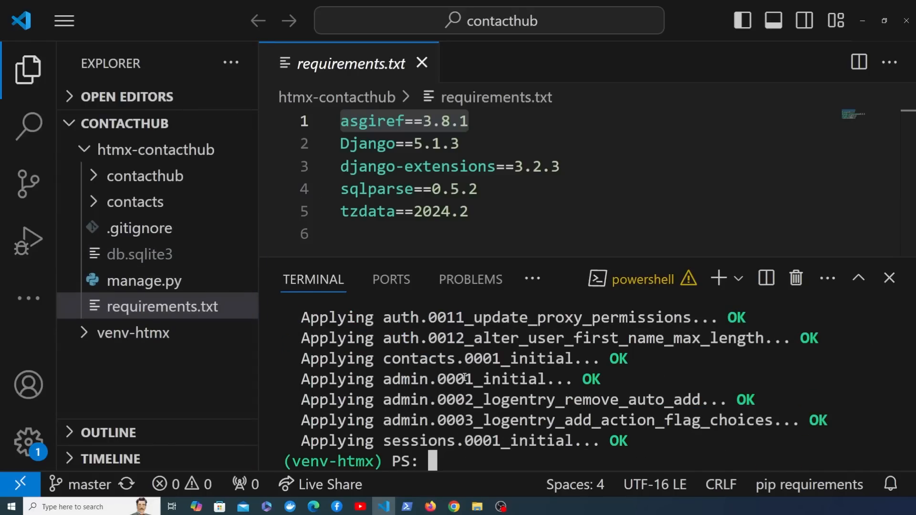
text(python .\manage.py migrate)
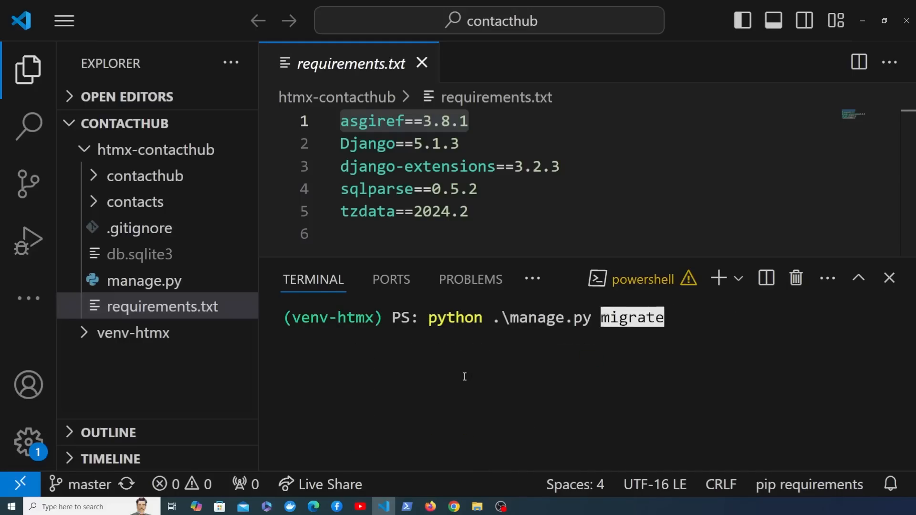
text(runserver)
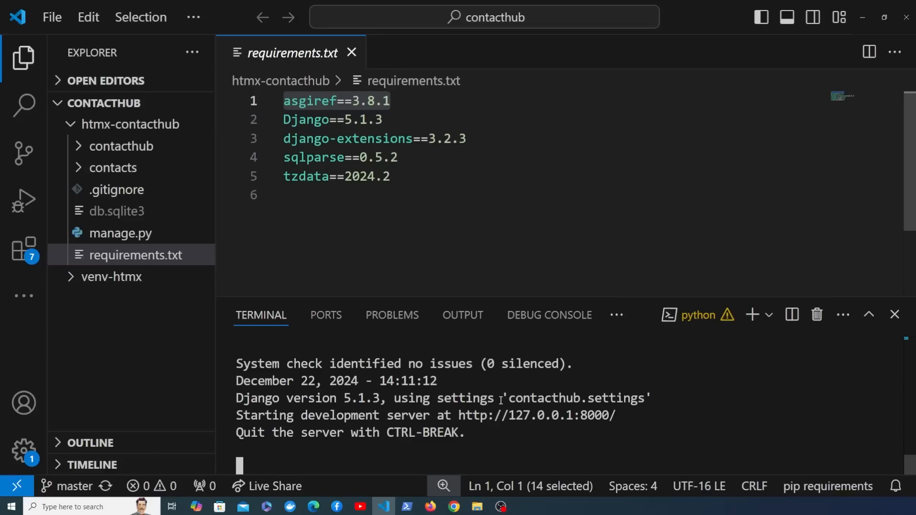
mouse_move(535, 416)
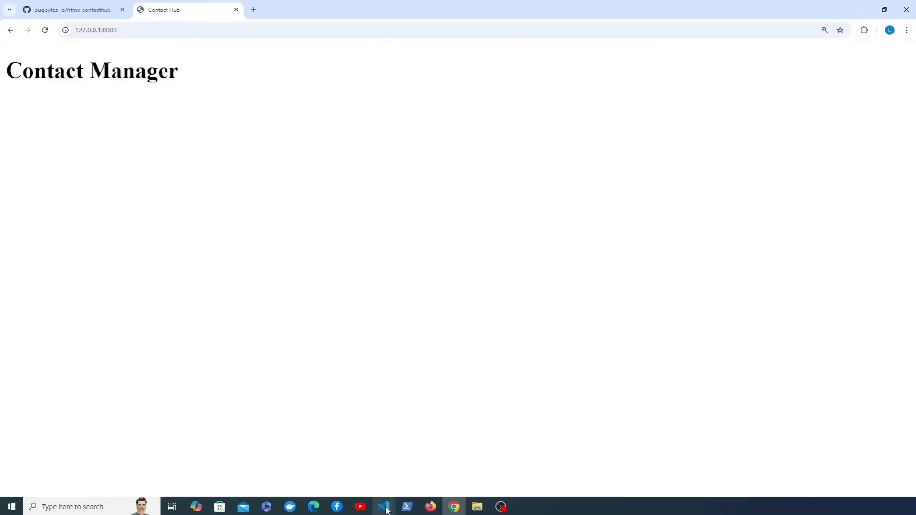
Return to VS Code after checking the unstyled Contact Manager heading at 127.0.0.1:8000.
click(383, 507)
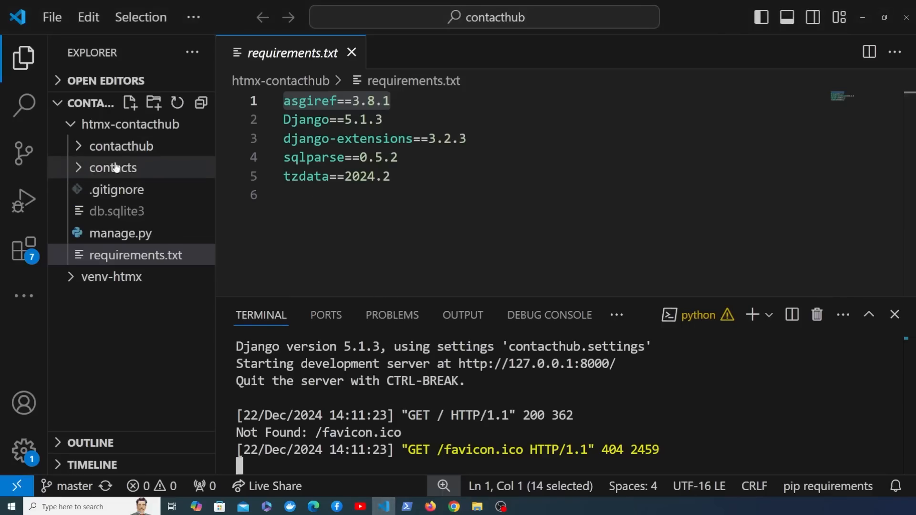
Browse contacts/templates/contacts.html, then highlight the index view's empty context in views.py.
click(112, 167)
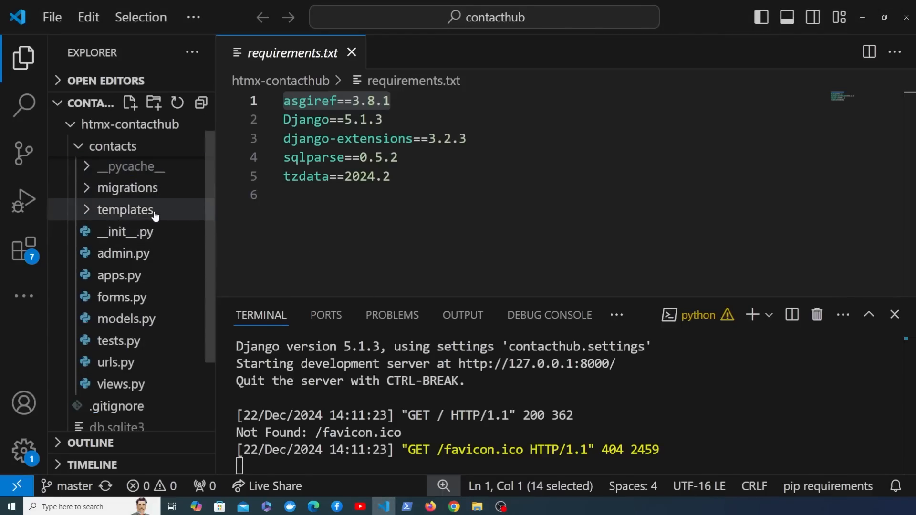
click(124, 209)
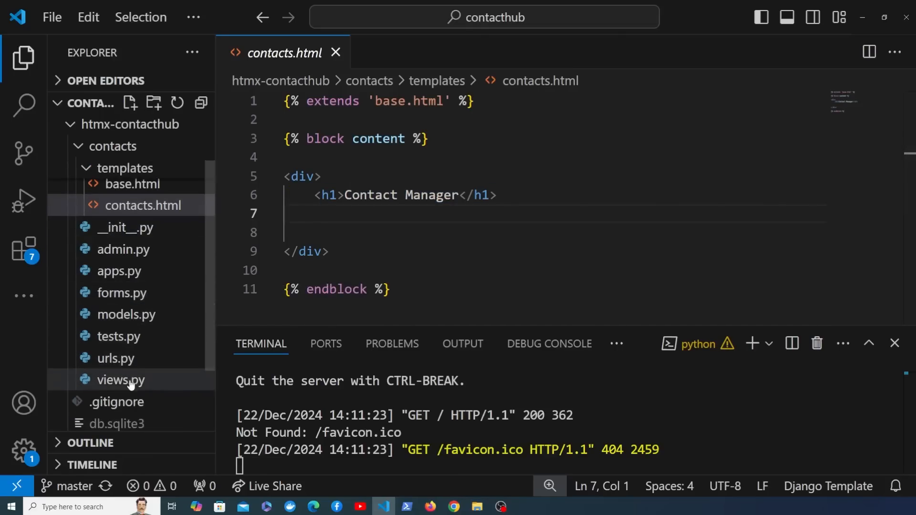
click(120, 380)
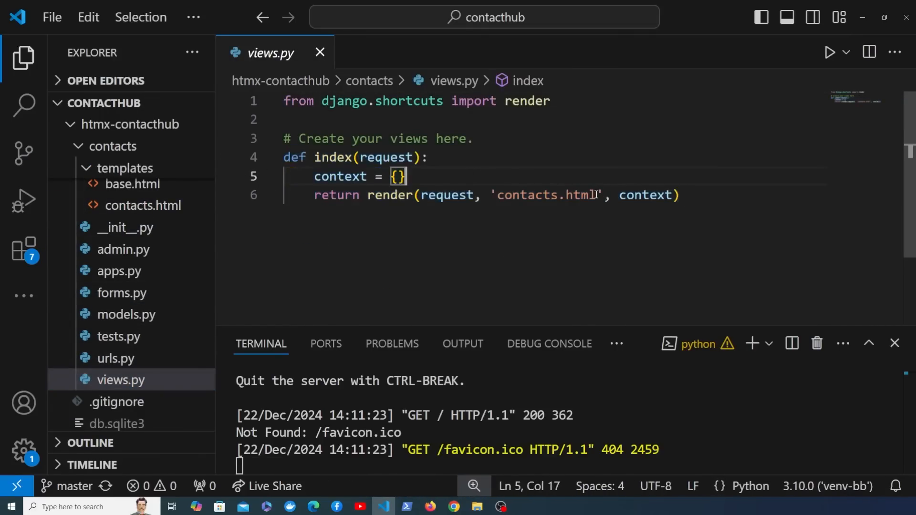
double_click(545, 196)
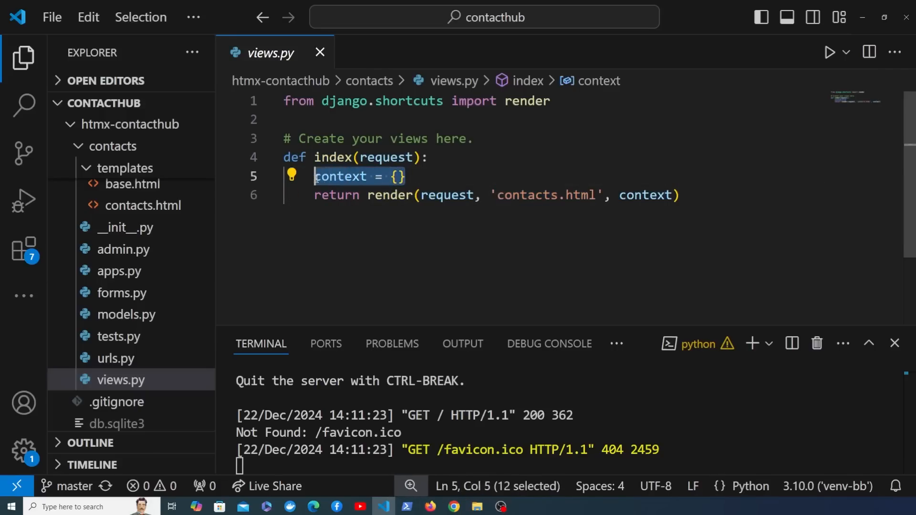
mouse_move(484, 185)
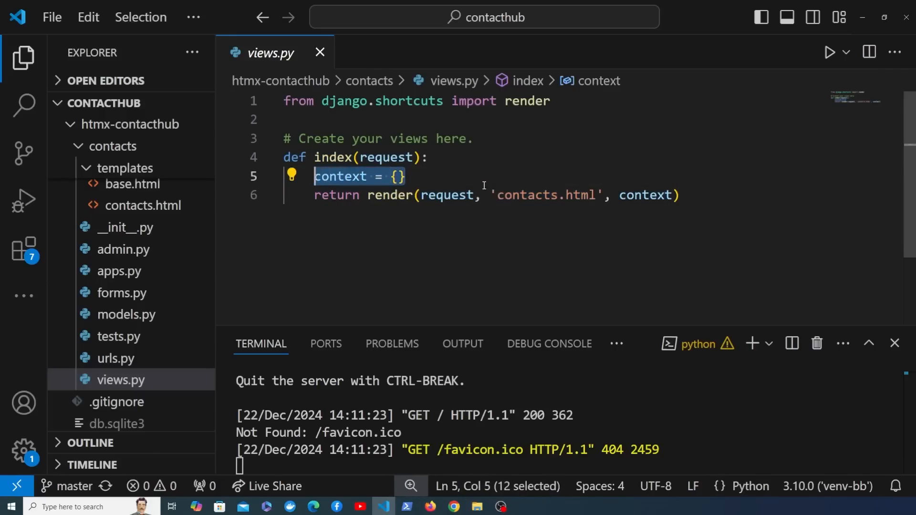
mouse_move(457, 214)
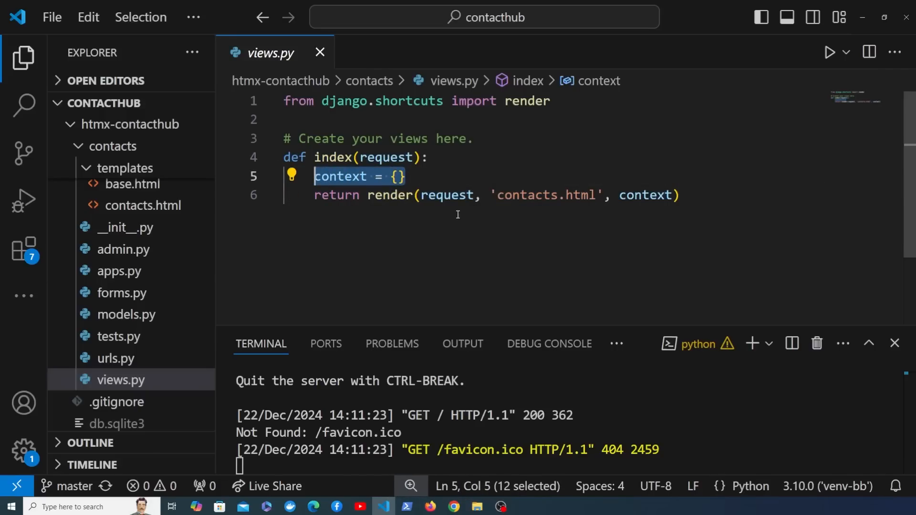
mouse_move(467, 212)
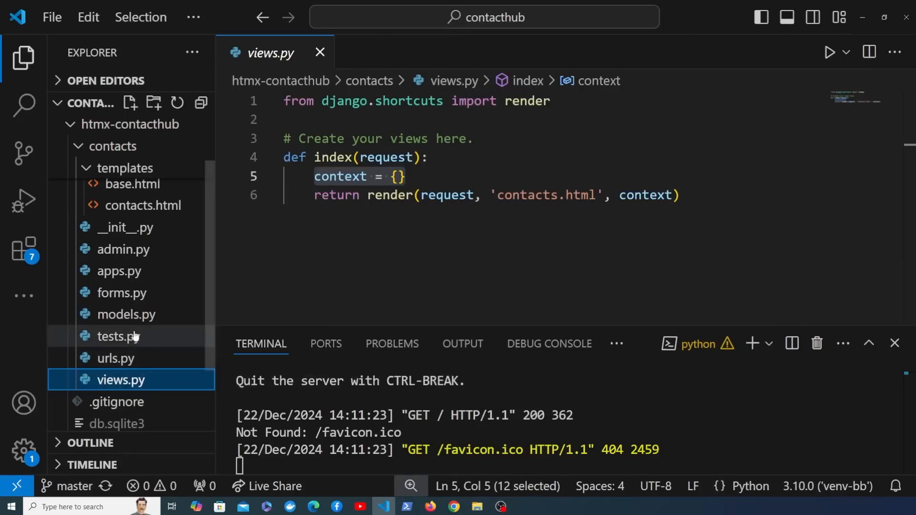
Inspect the User model in models.py, then AUTH_USER_MODEL = 'contacts.User' in settings.py.
click(125, 314)
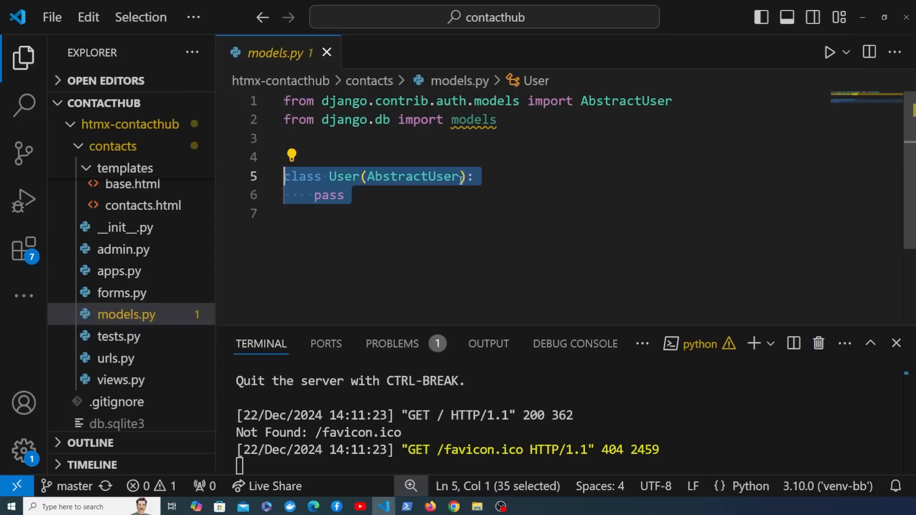
double_click(412, 177)
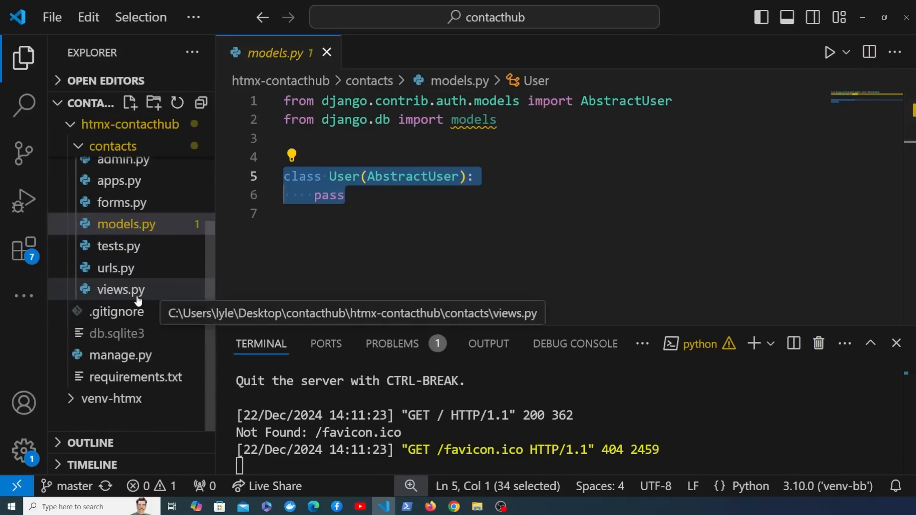
text(sett)
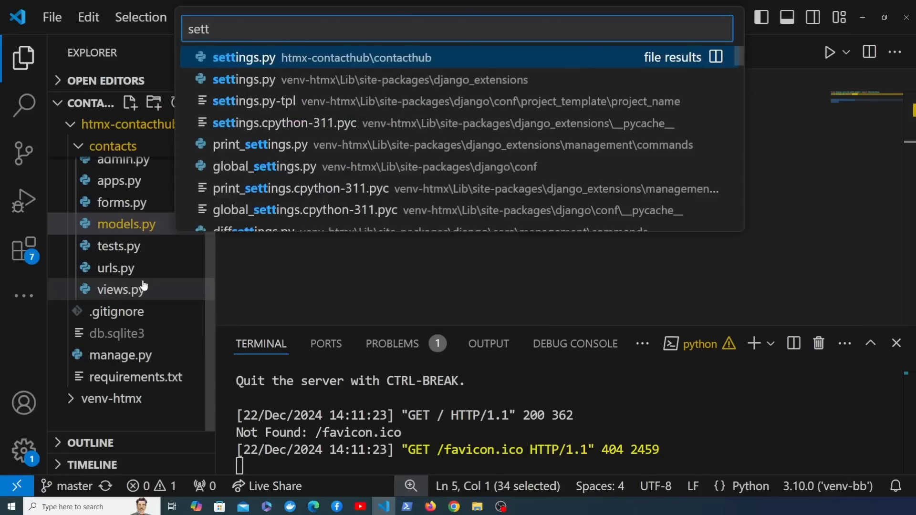
click(245, 58)
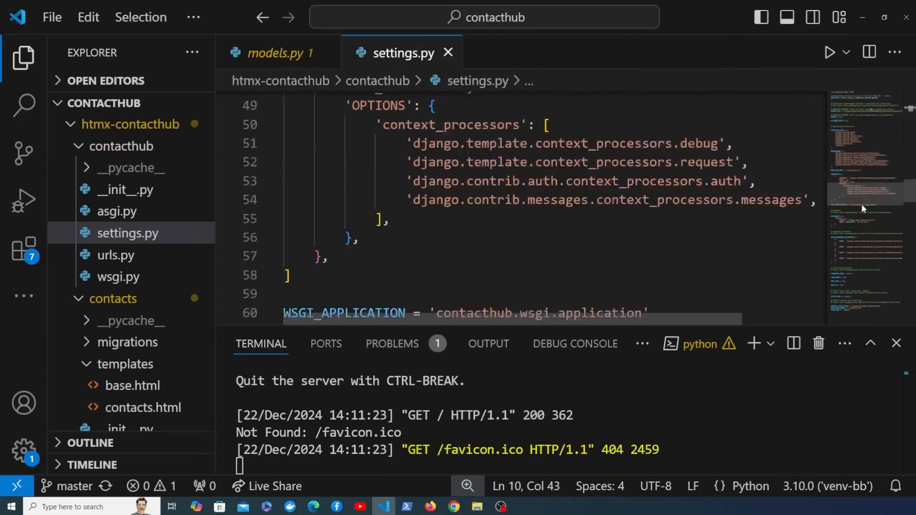
scroll(down, 3)
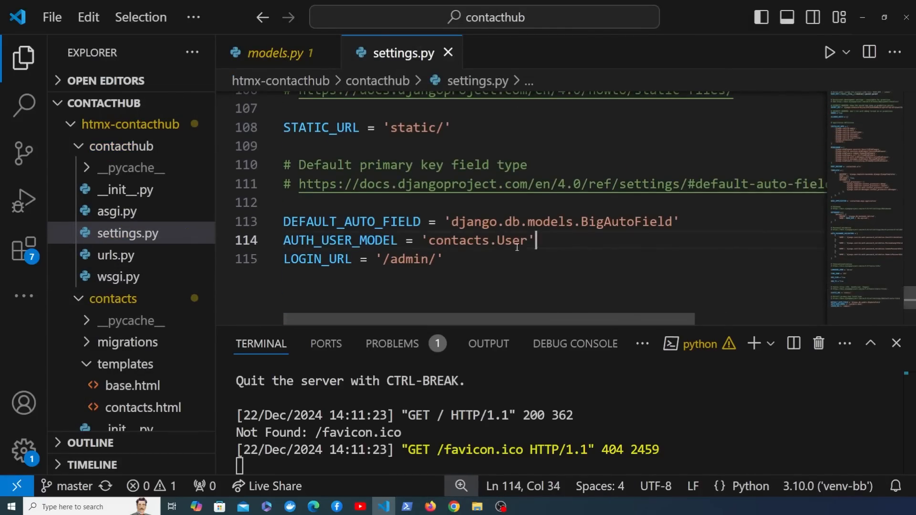
double_click(510, 240)
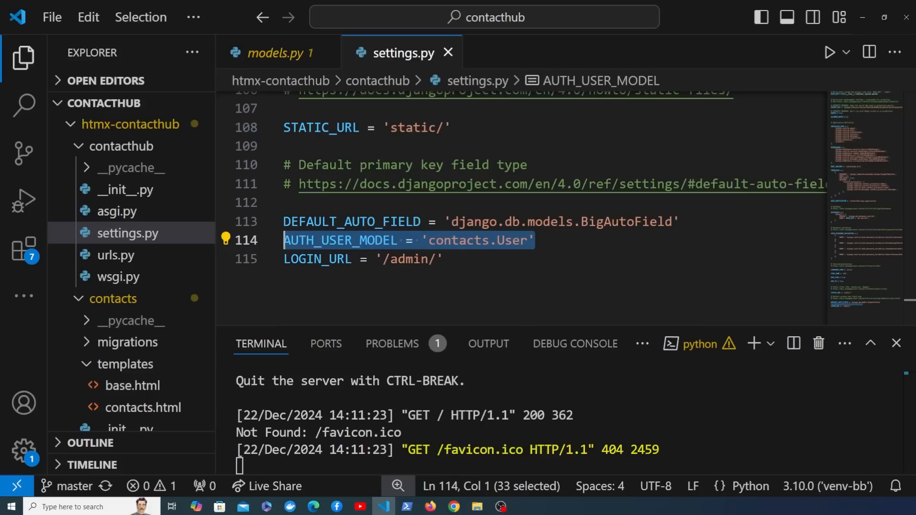
mouse_move(110, 255)
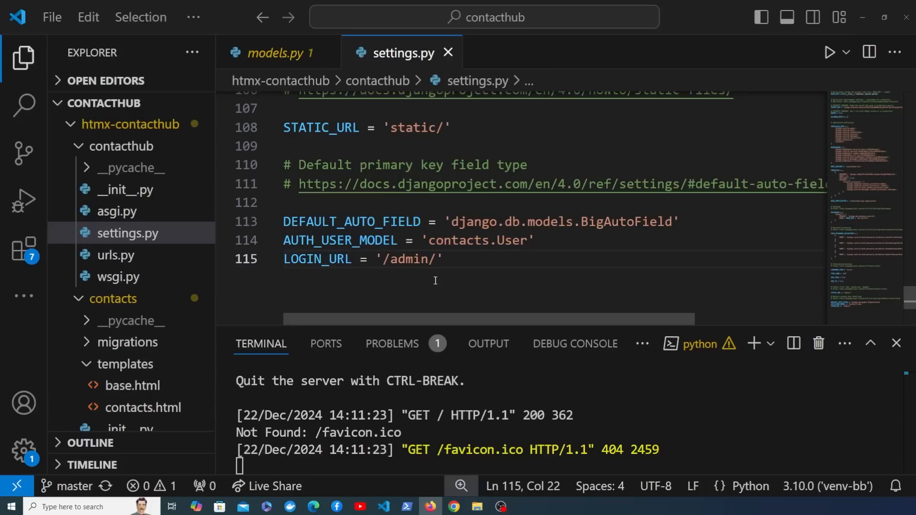
mouse_move(408, 486)
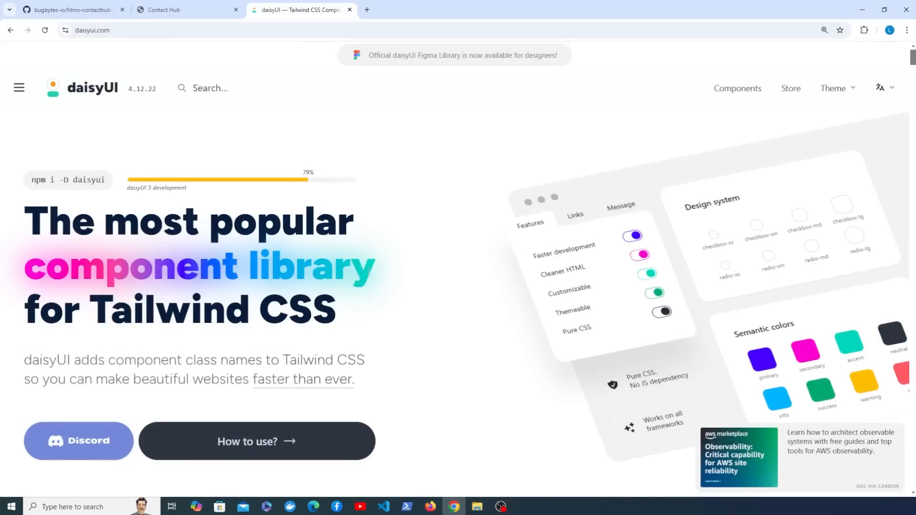
mouse_move(19, 88)
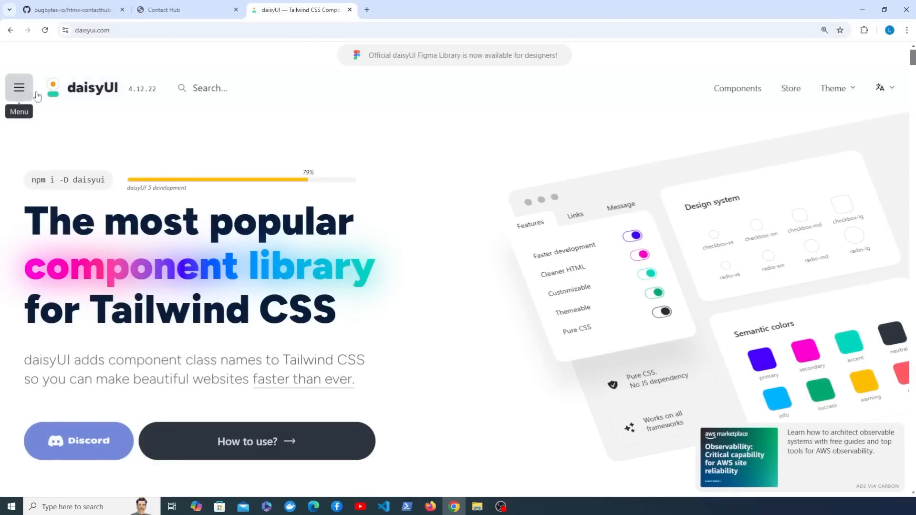
Copy the daisyUI CSS link and Tailwind script snippet from daisyUI's Use CDN docs.
click(18, 88)
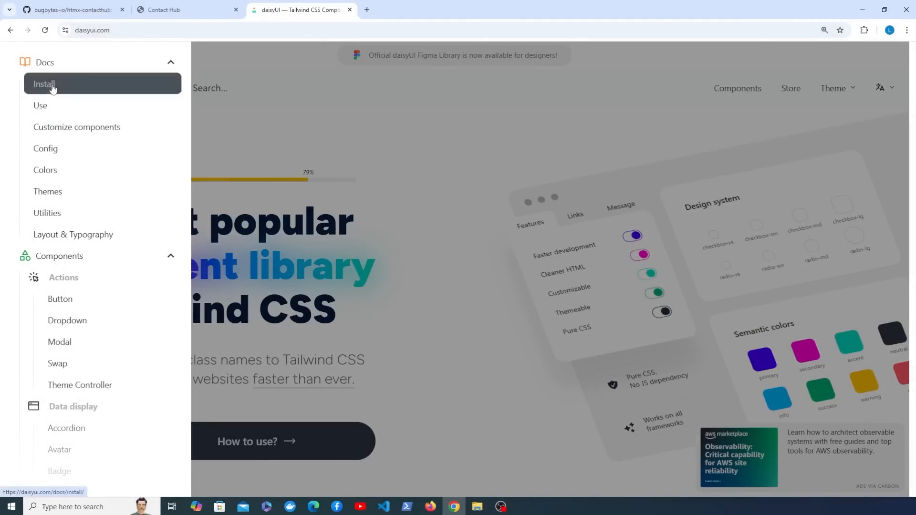
click(52, 83)
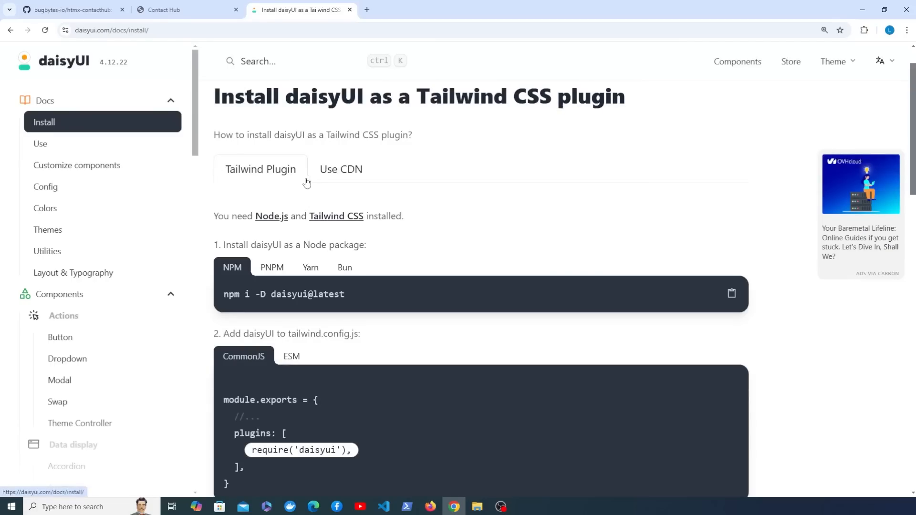
click(341, 169)
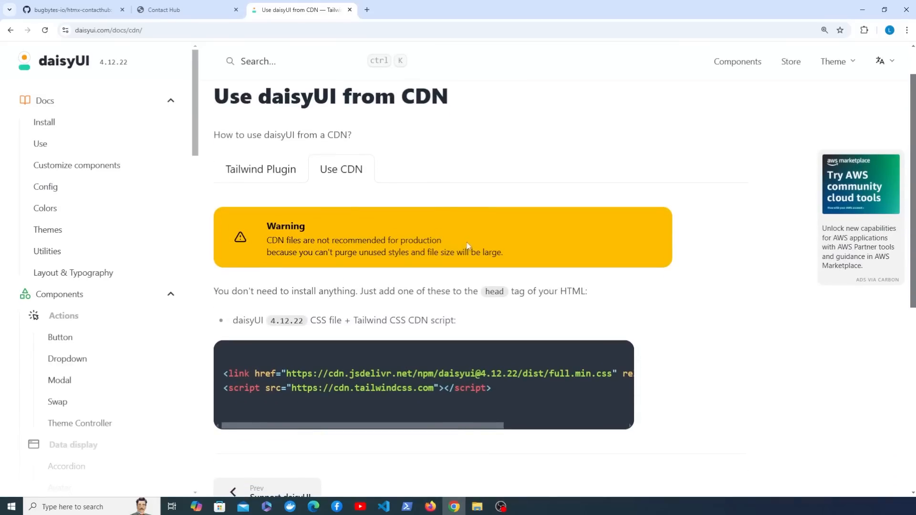
drag(266, 240, 442, 240)
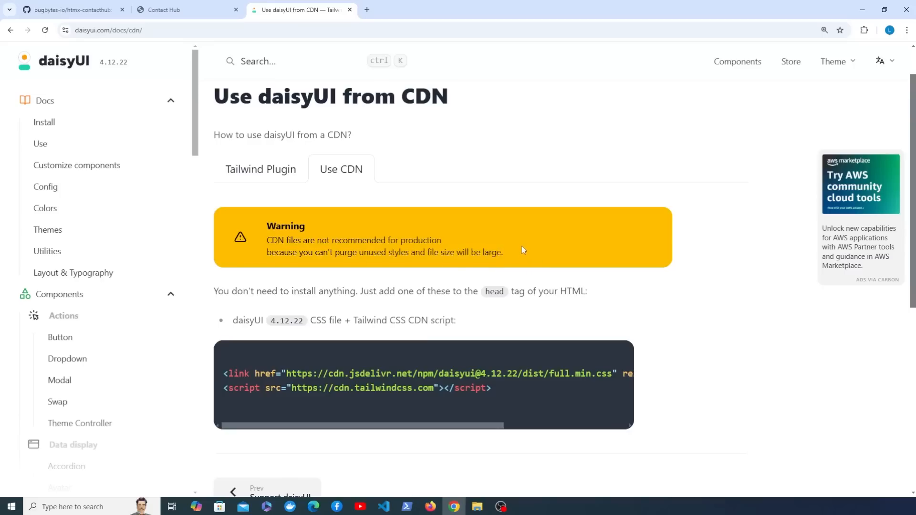
scroll(down, 3)
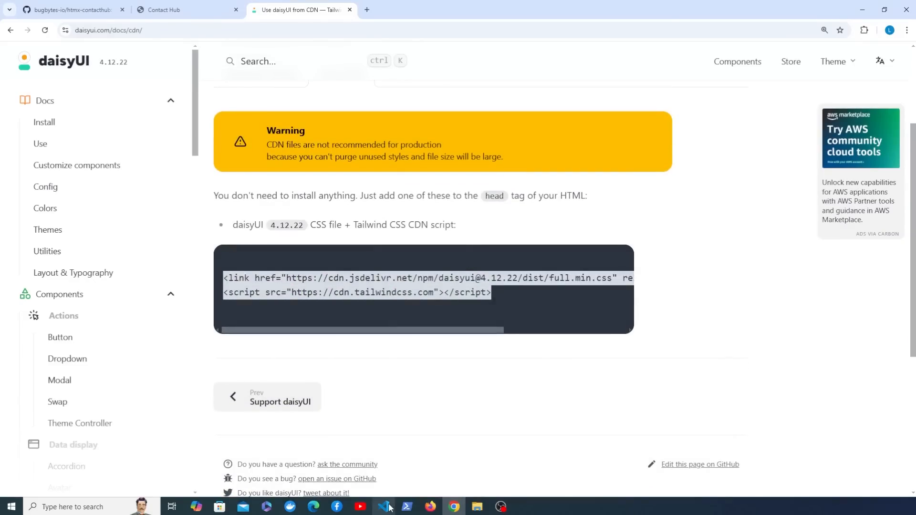
click(383, 506)
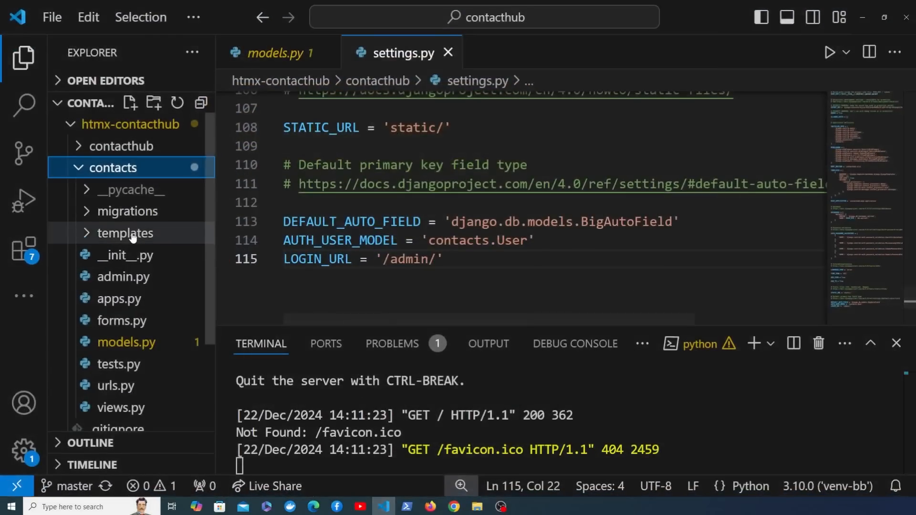
Paste the daisyUI link tag and Tailwind CDN script tag into base.html's head.
click(126, 233)
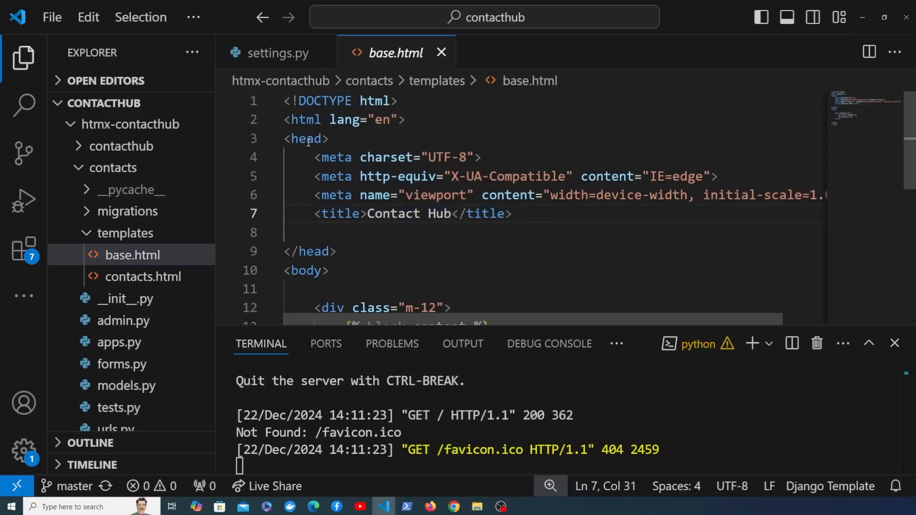
key(Enter)
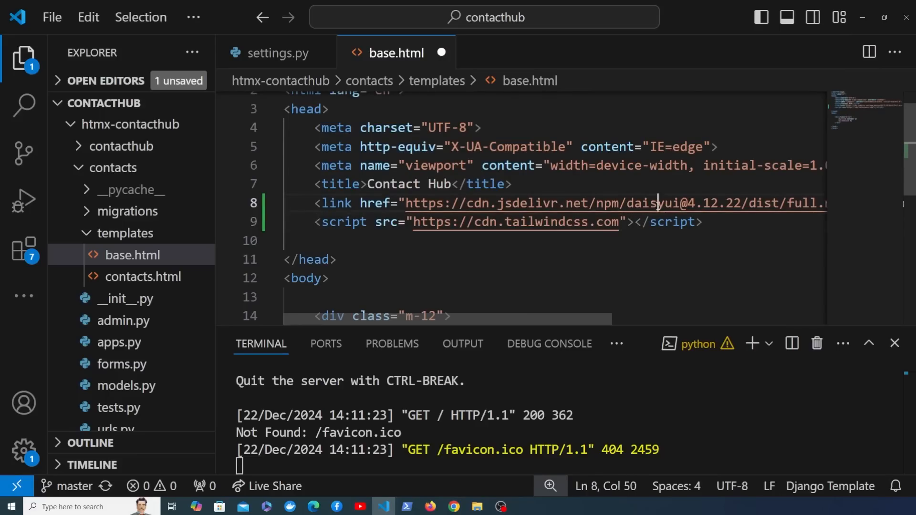
triple_click(508, 221)
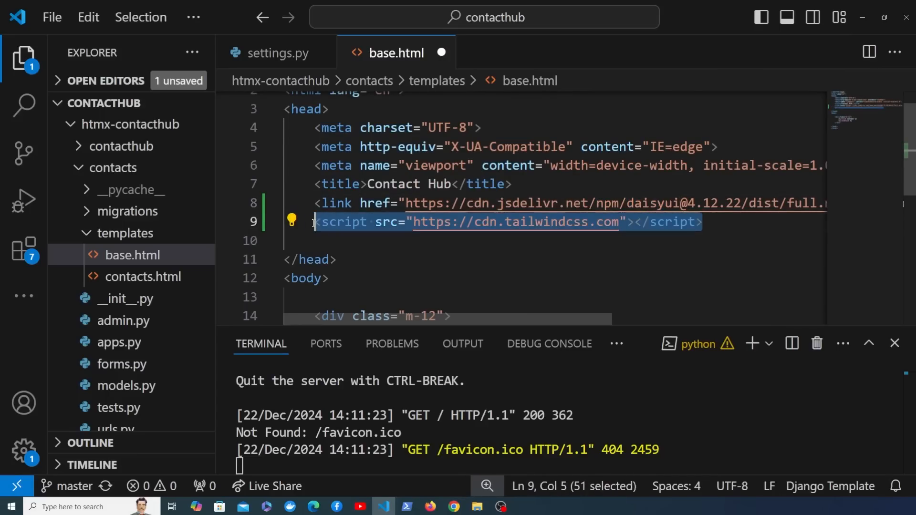
mouse_move(489, 266)
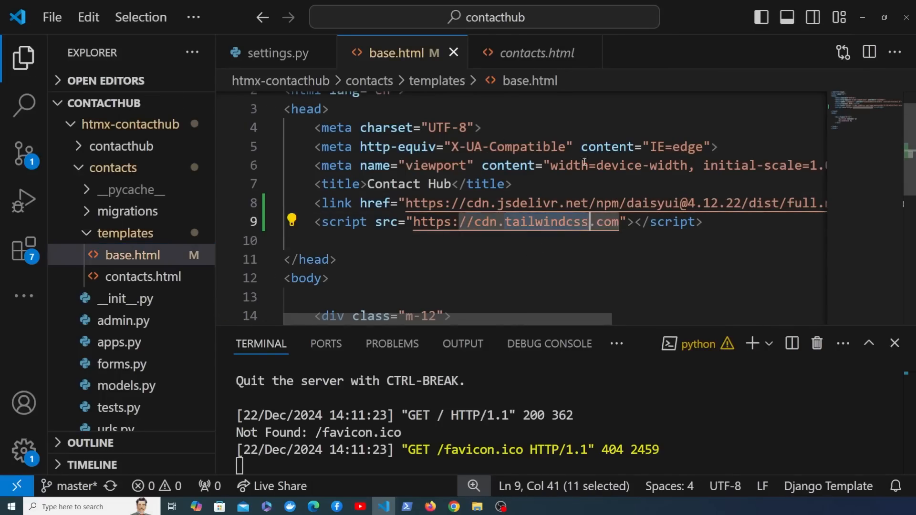
Add classes text-4xl, text-success and mb-4 to the contacts.html h1 and save.
click(535, 53)
text(<h1 class="">Contact Manager</h1>)
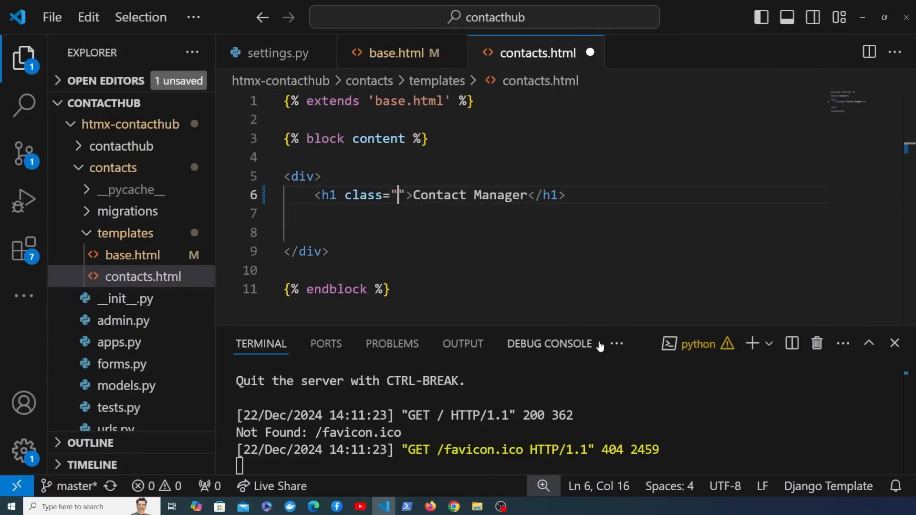
text(text-)
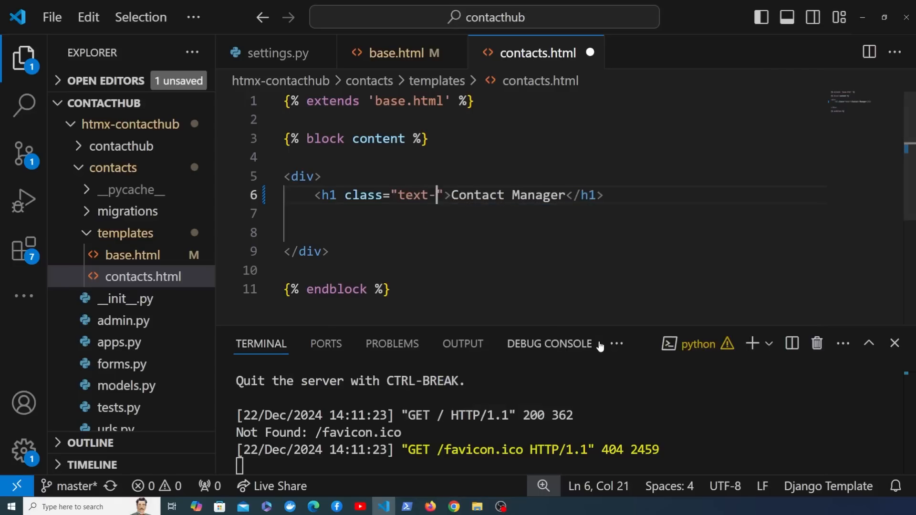
text(4xl)
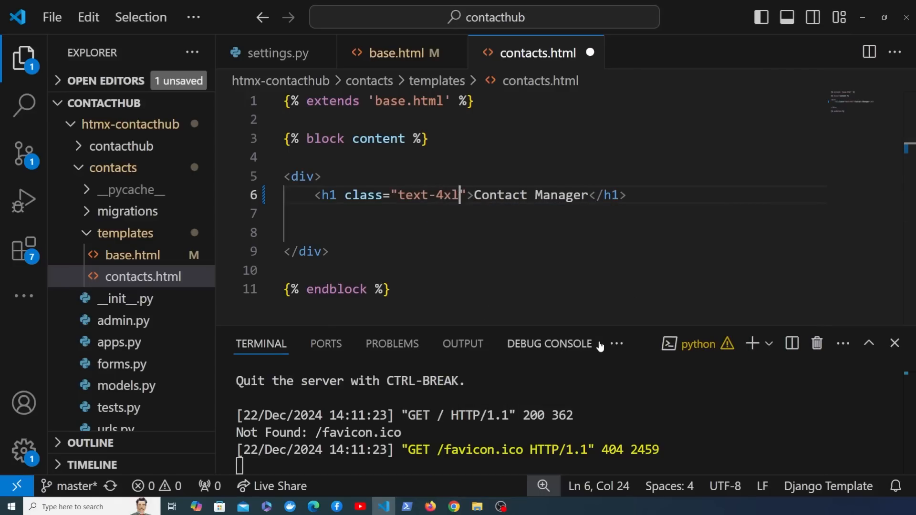
text(text-)
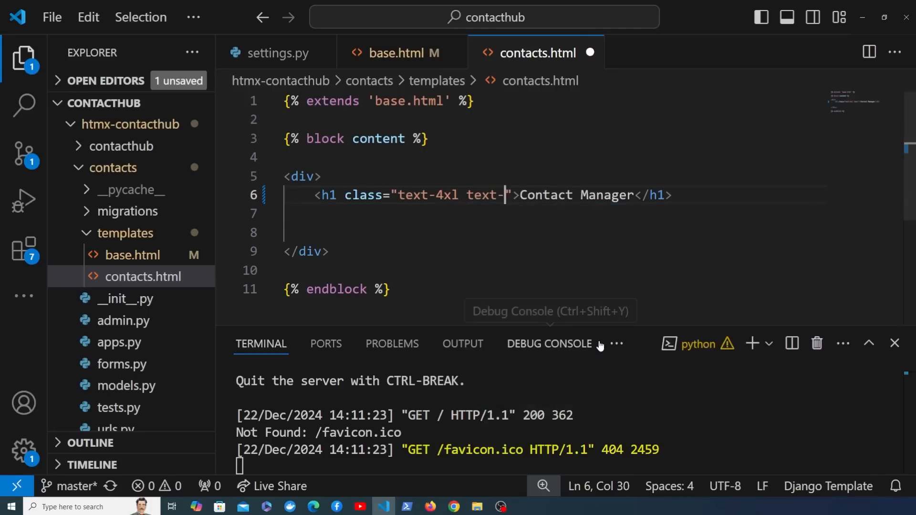
text(success)
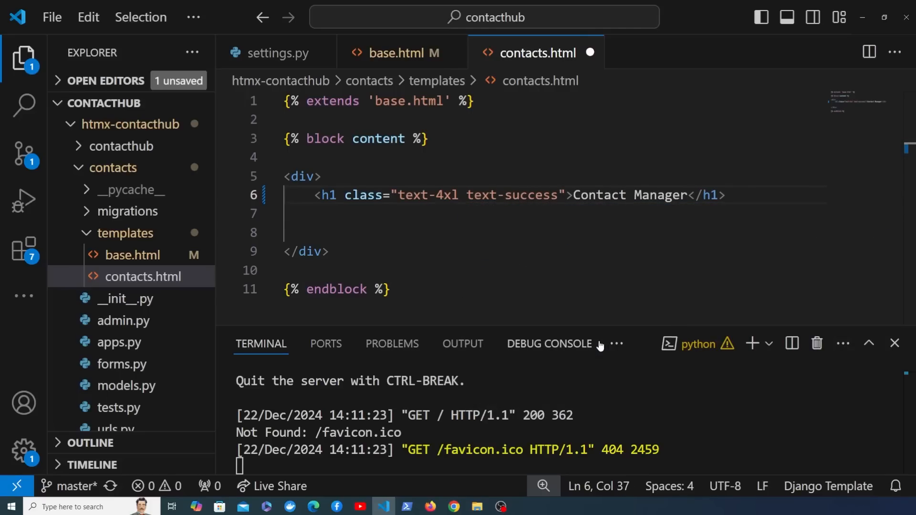
text(mb-4)
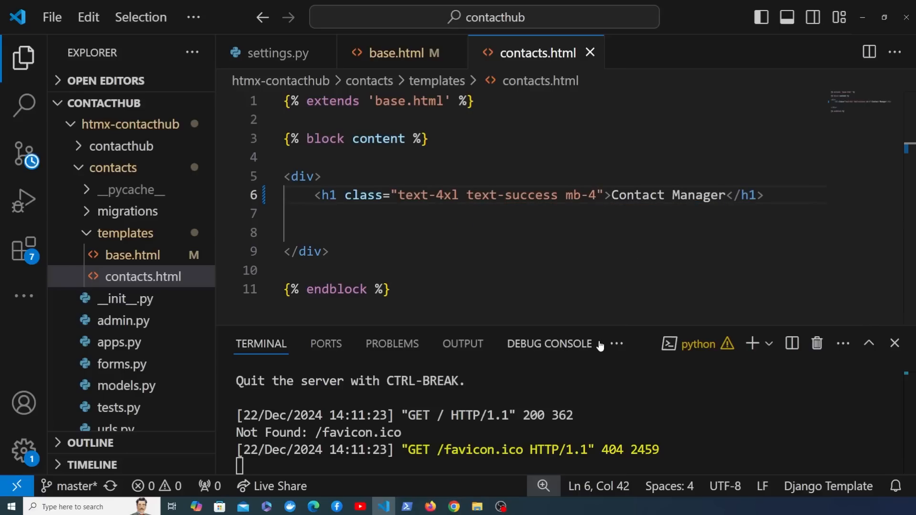
key(Enter)
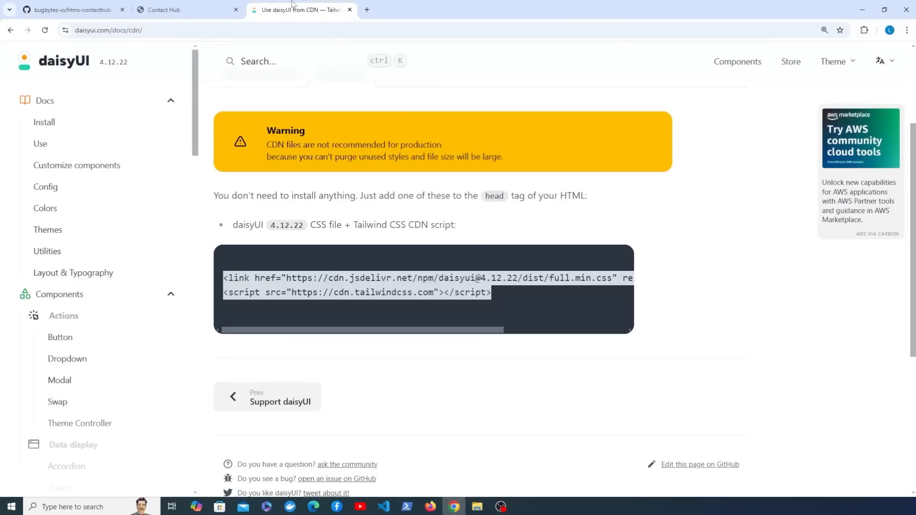
View the large green Contact Manager heading on Contact Hub, then return to the docs tab.
click(187, 9)
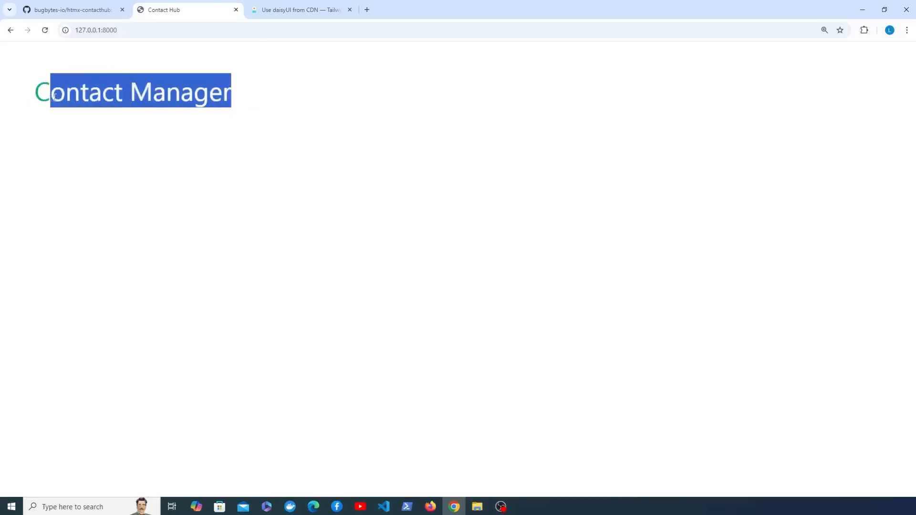
mouse_move(286, 135)
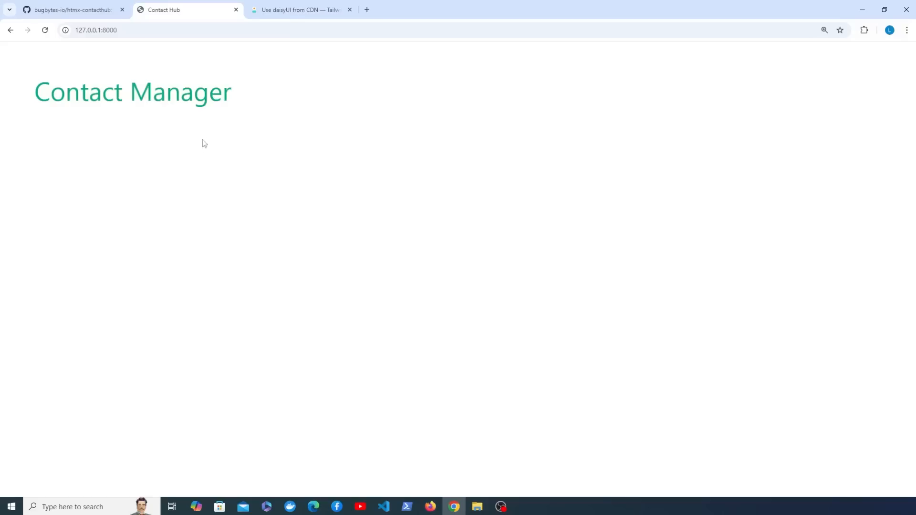
mouse_move(352, 240)
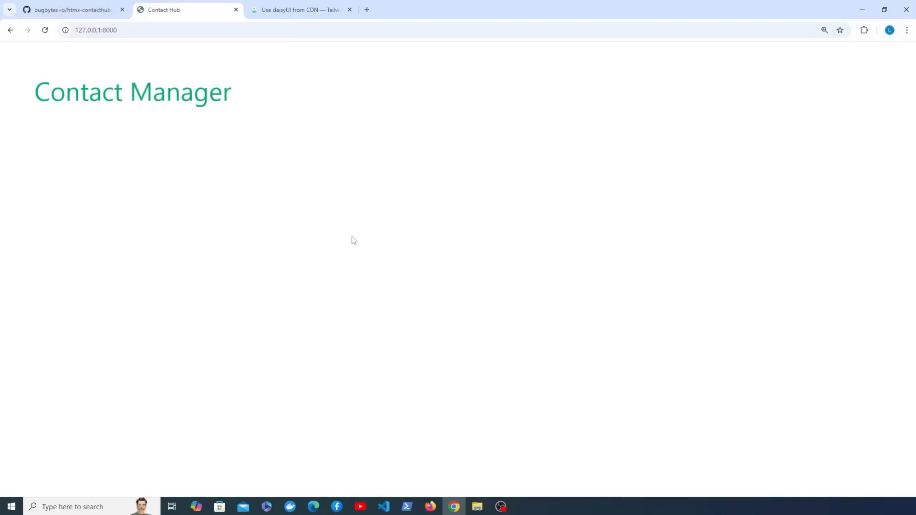
mouse_move(380, 134)
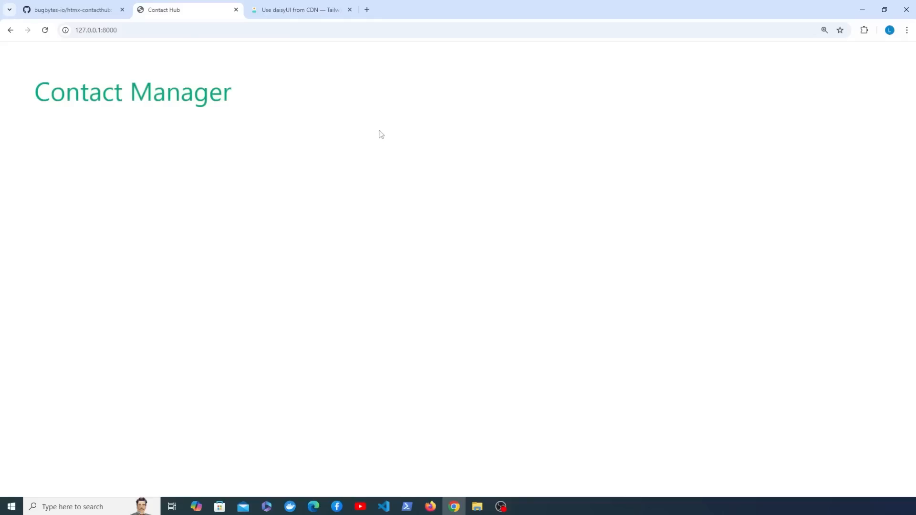
click(301, 10)
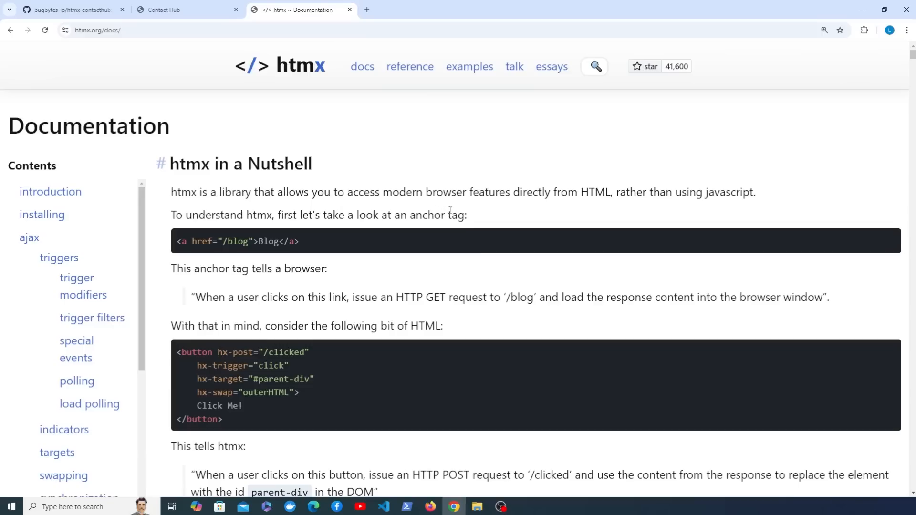
mouse_move(575, 187)
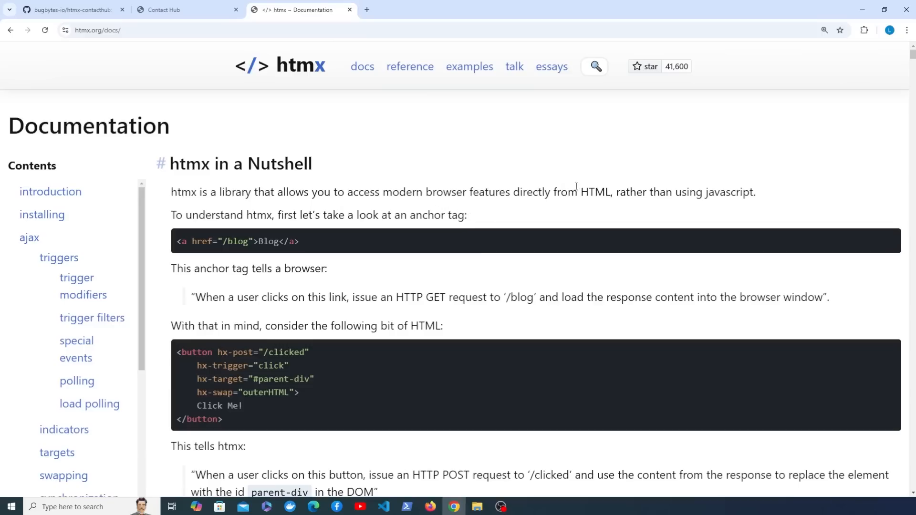
mouse_move(573, 229)
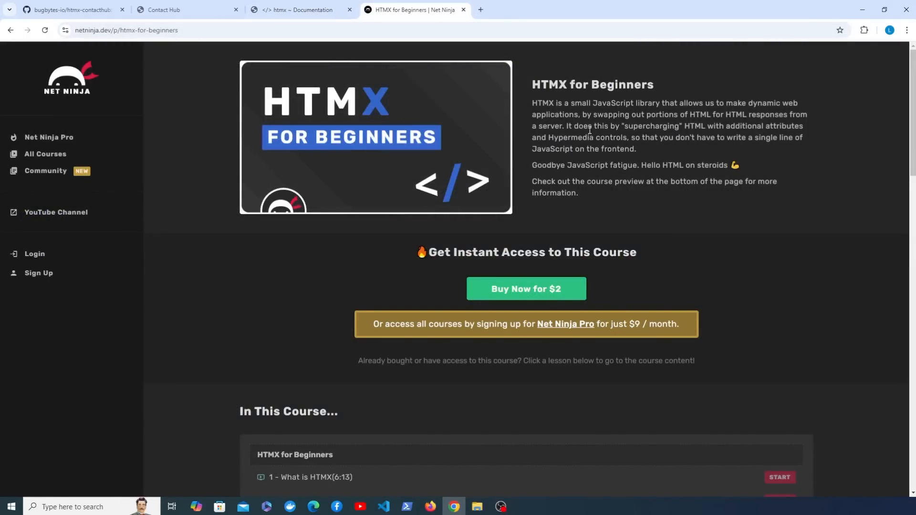
mouse_move(145, 52)
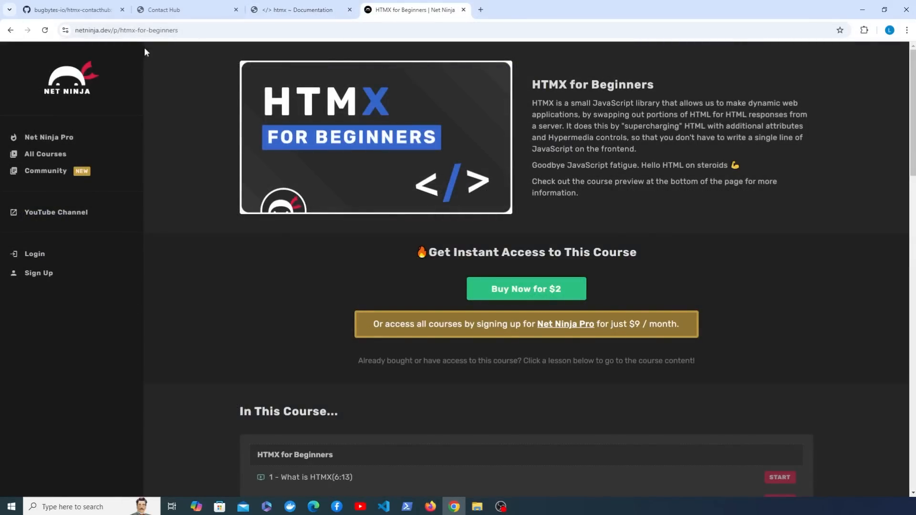
mouse_move(619, 185)
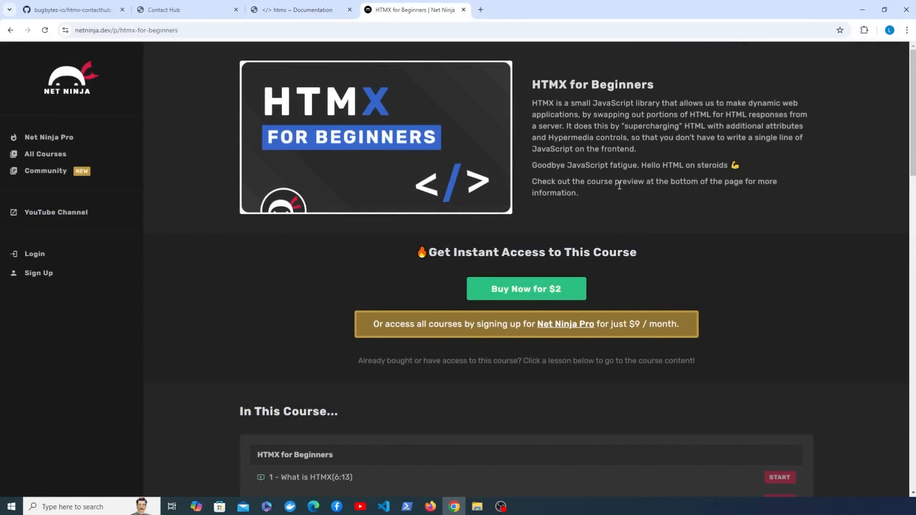
Scroll through the HTMX for Beginners lesson list, then close the Net Ninja course page.
scroll(down, 3)
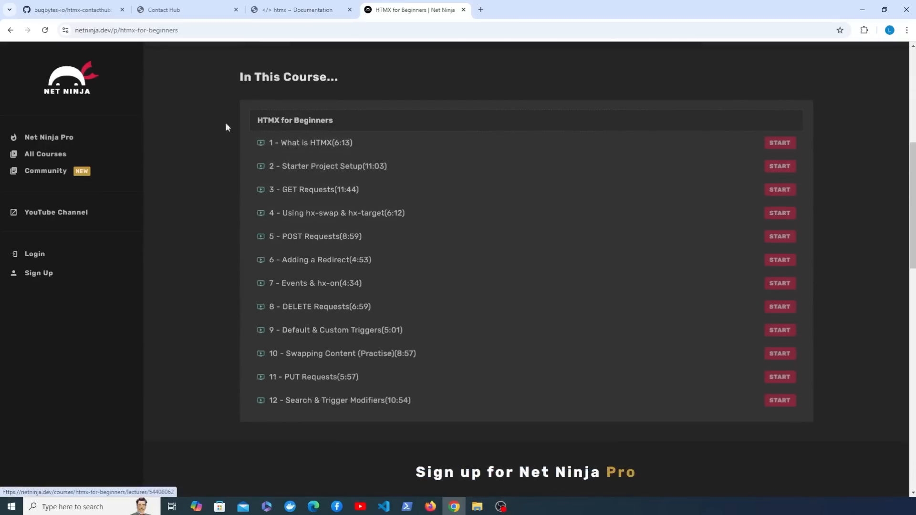
mouse_move(304, 213)
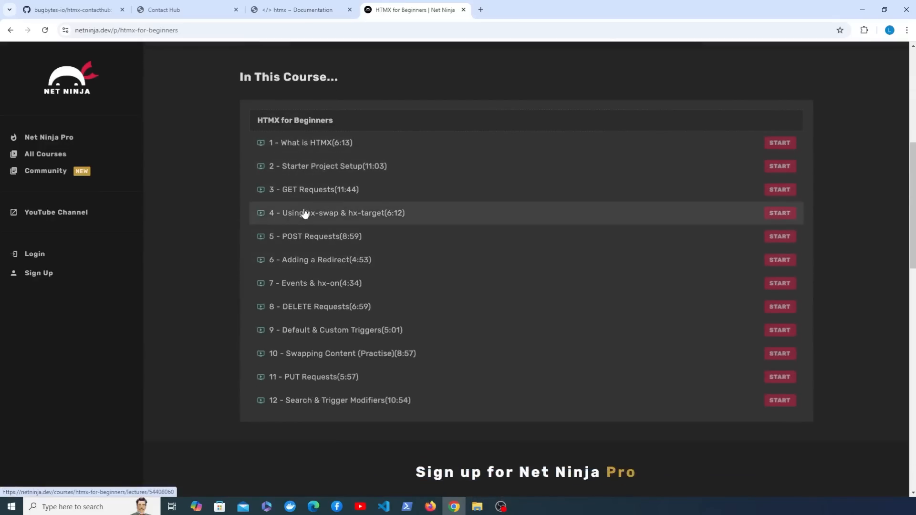
mouse_move(373, 146)
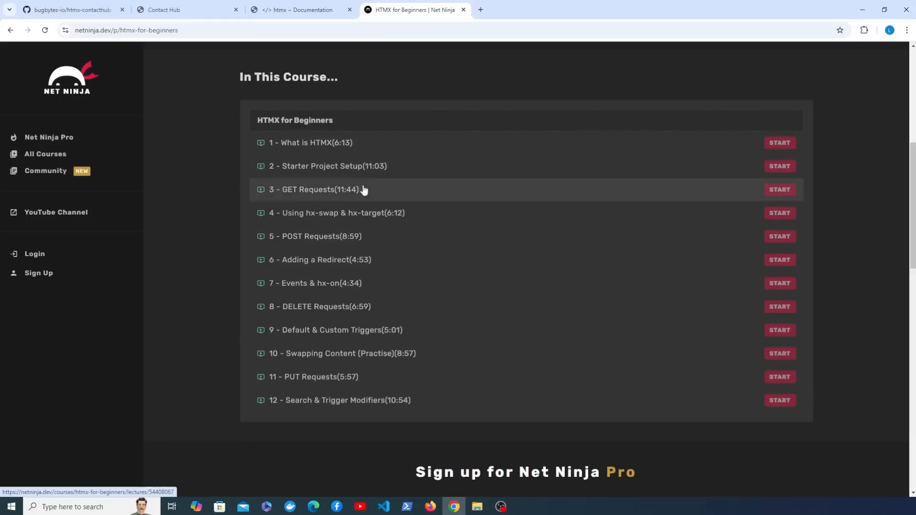
click(300, 10)
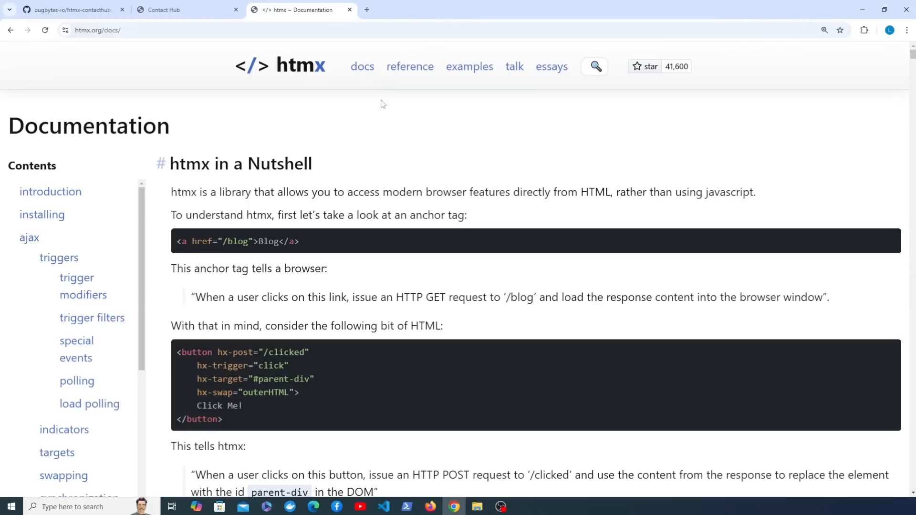
mouse_move(49, 210)
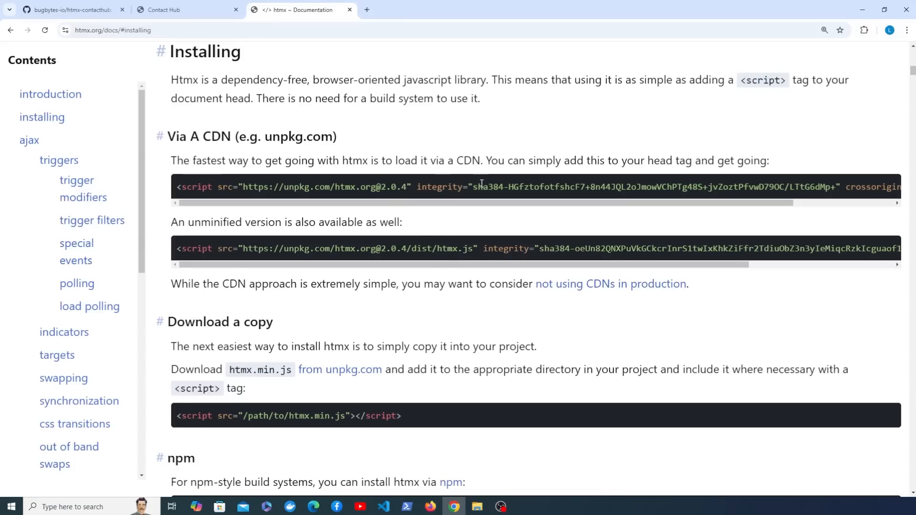
mouse_move(460, 360)
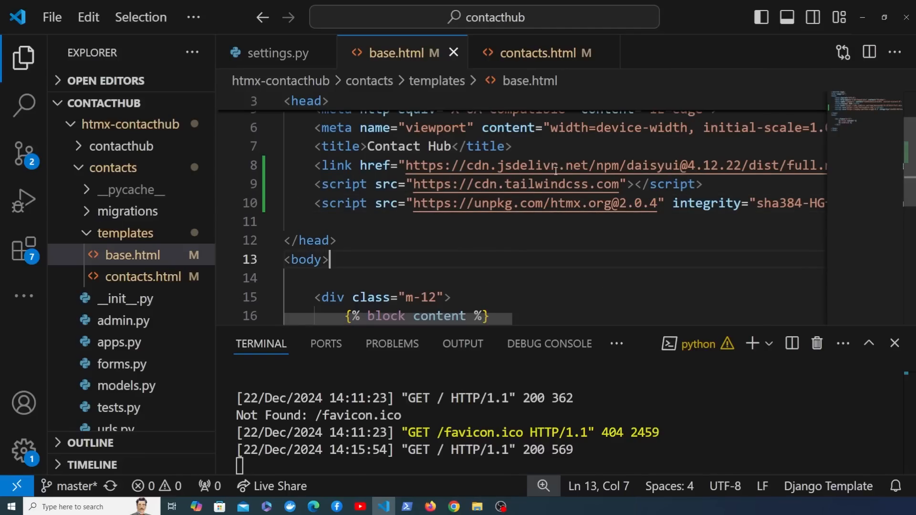
mouse_move(534, 204)
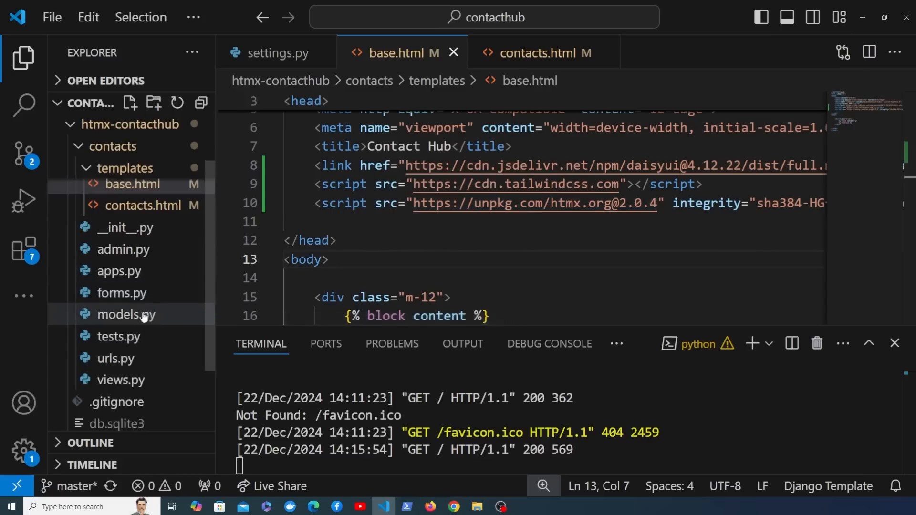
Open models.py from the contacts app in the Explorer.
click(123, 314)
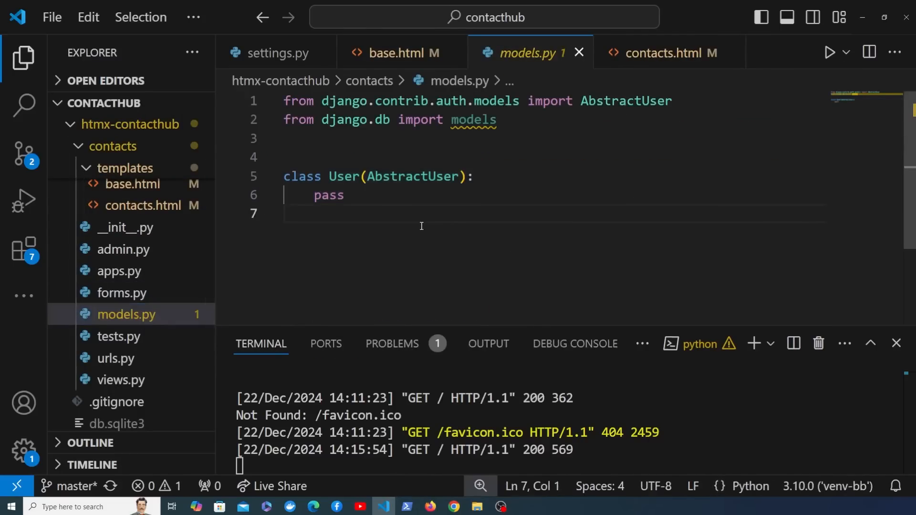